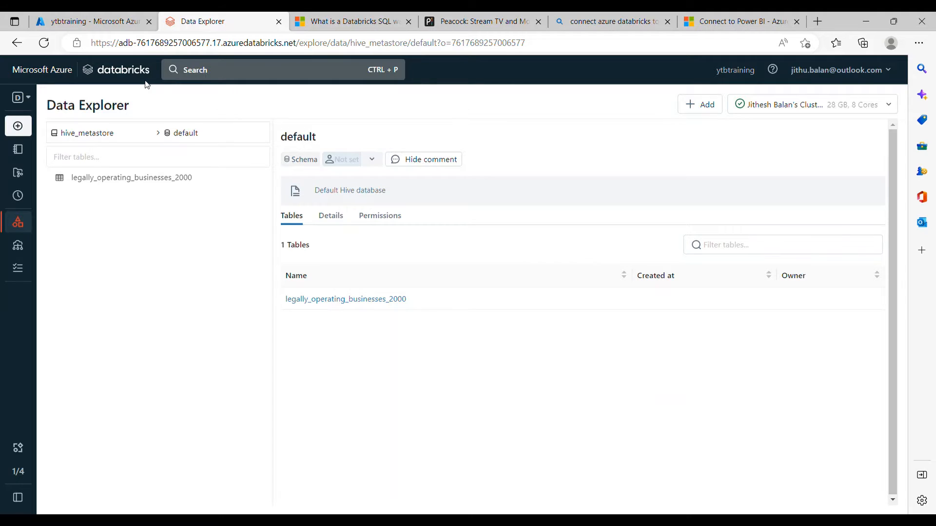
{"action": "mouse_move", "coordinate": [498, 467]}
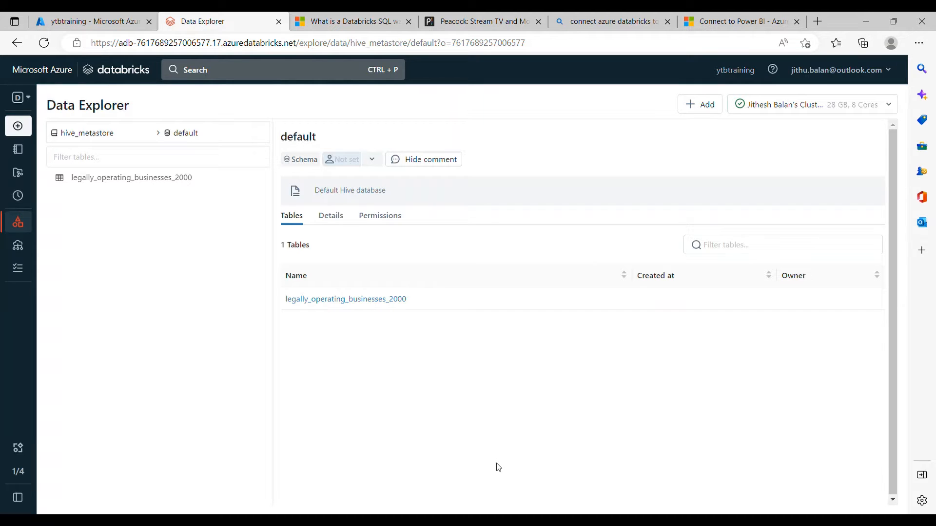
{"action": "mouse_move", "coordinate": [62, 342]}
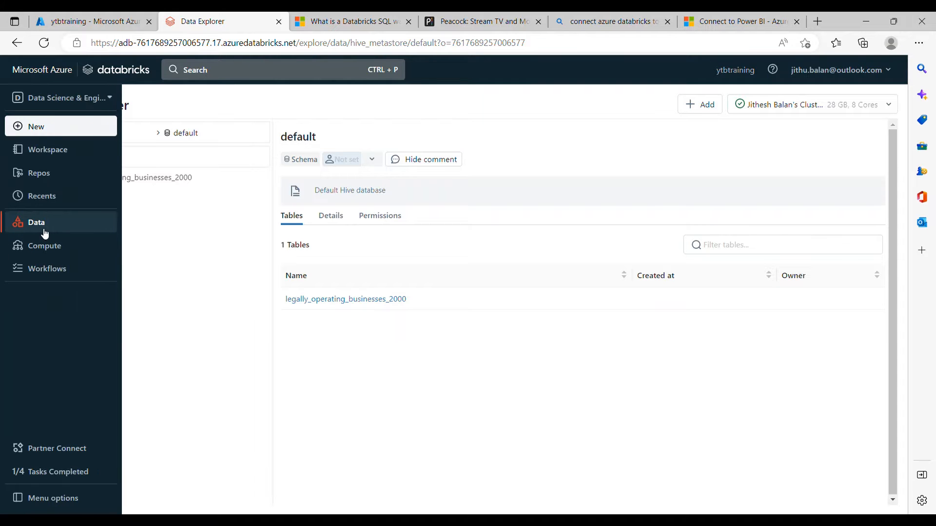
Browse the resource overview, Data Explorer, compute clusters, data catalog and workspace user folders.
{"action": "left_click", "coordinate": [93, 21]}
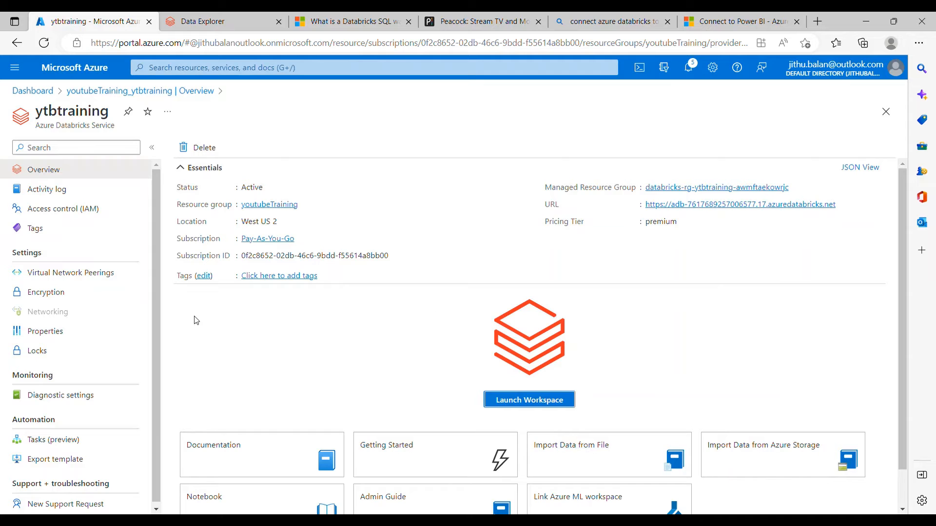
{"action": "mouse_move", "coordinate": [530, 102]}
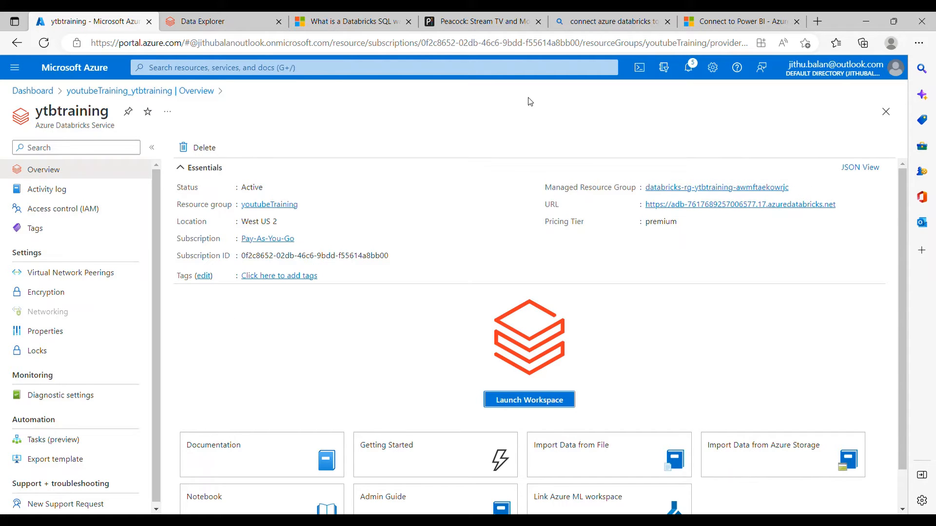
{"action": "left_click", "coordinate": [203, 21]}
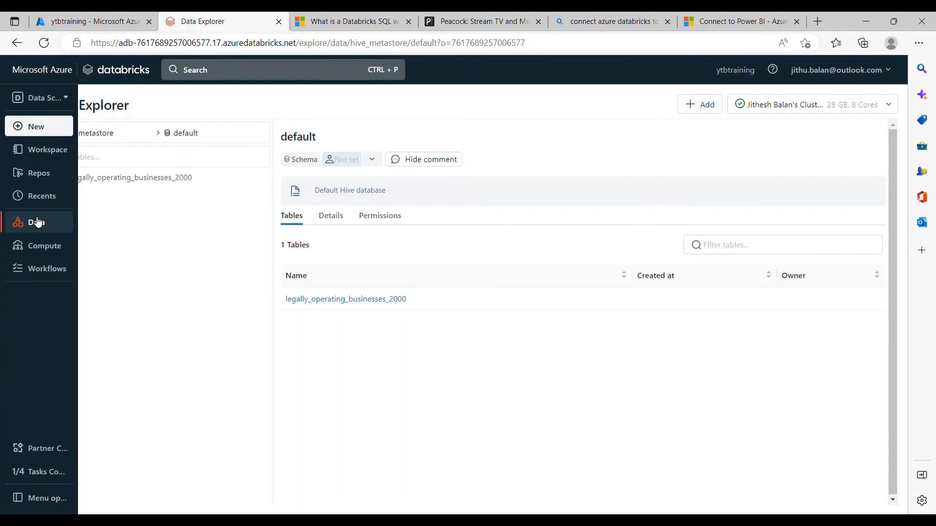
{"action": "left_click", "coordinate": [43, 245]}
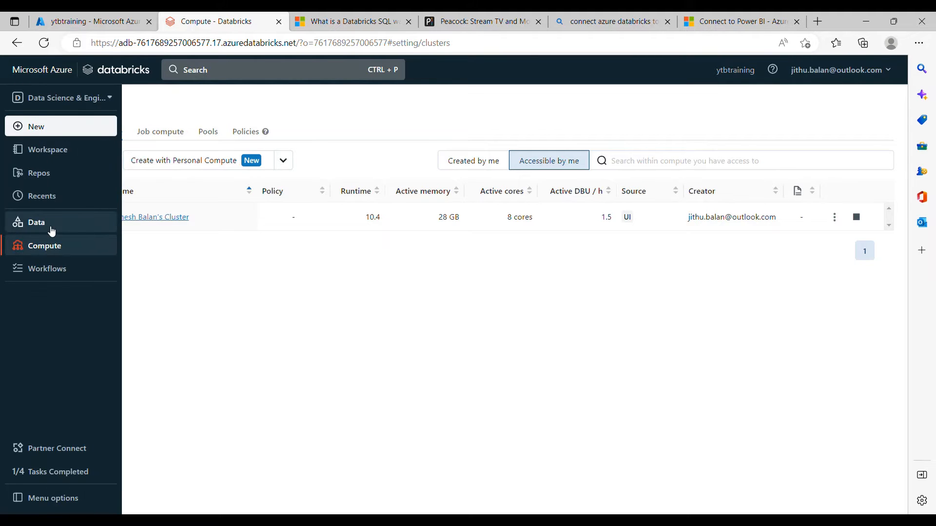
{"action": "left_click", "coordinate": [36, 222]}
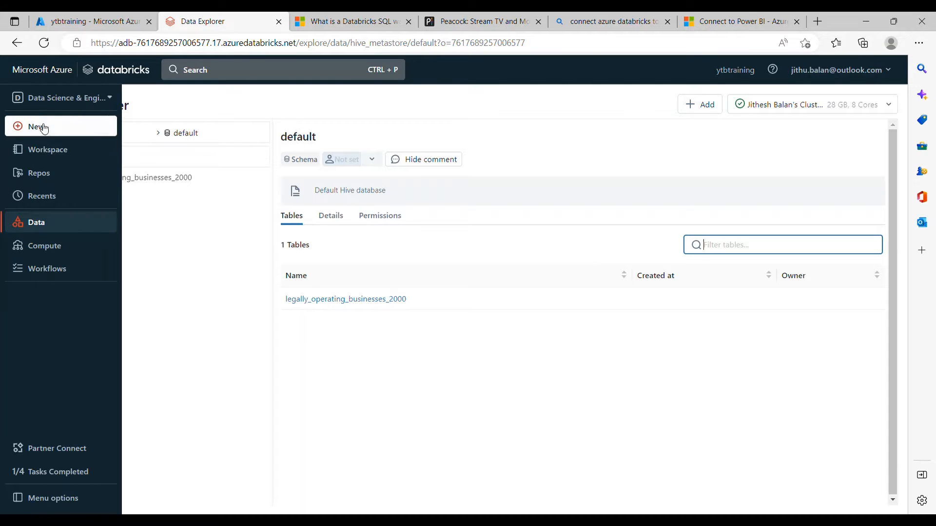
{"action": "mouse_move", "coordinate": [59, 149]}
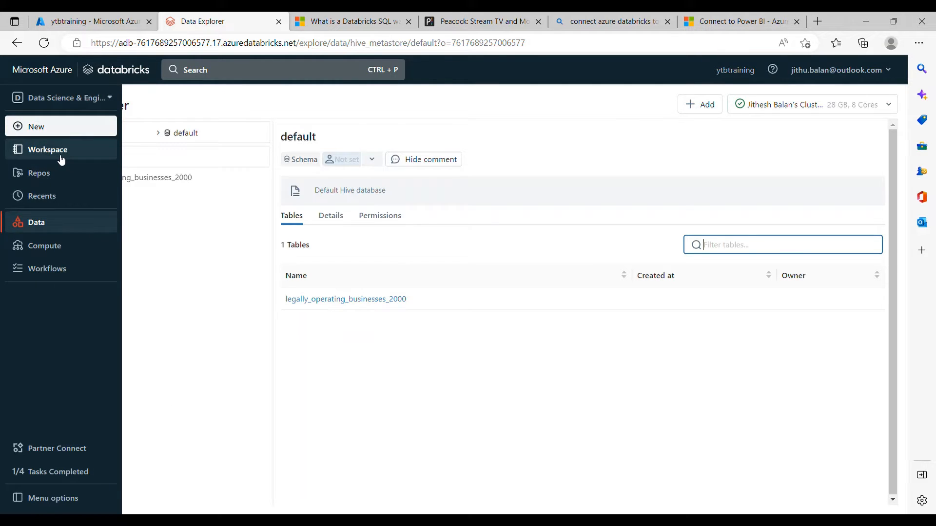
{"action": "left_click", "coordinate": [48, 150]}
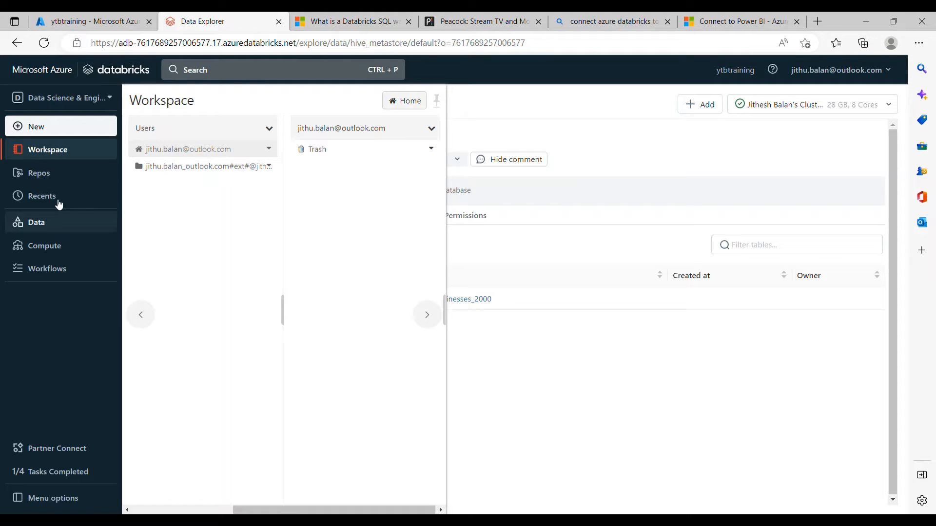
{"action": "mouse_move", "coordinate": [70, 275]}
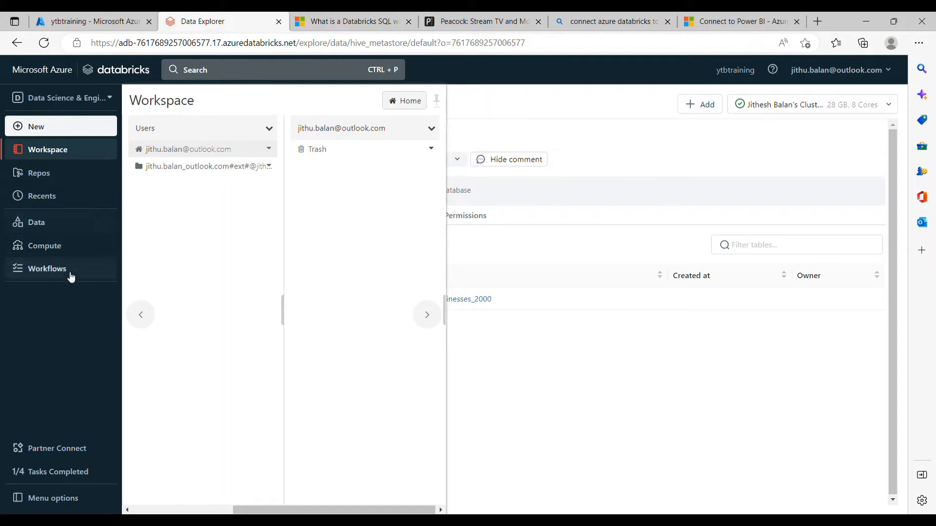
{"action": "mouse_move", "coordinate": [57, 269]}
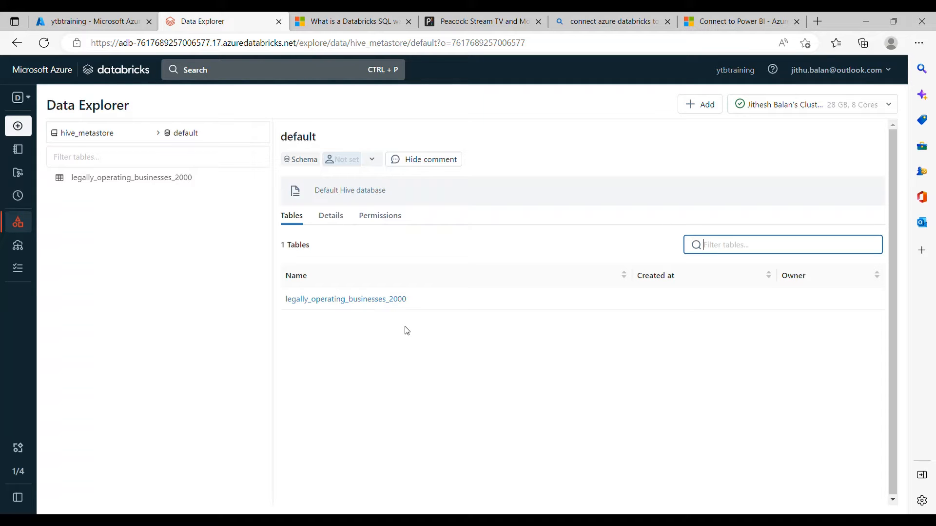
{"action": "mouse_move", "coordinate": [468, 437]}
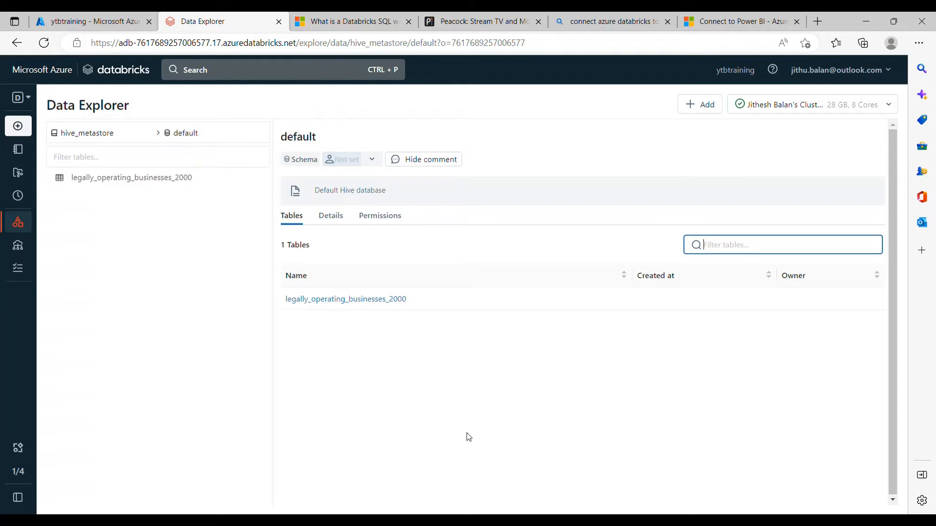
{"action": "mouse_move", "coordinate": [448, 412]}
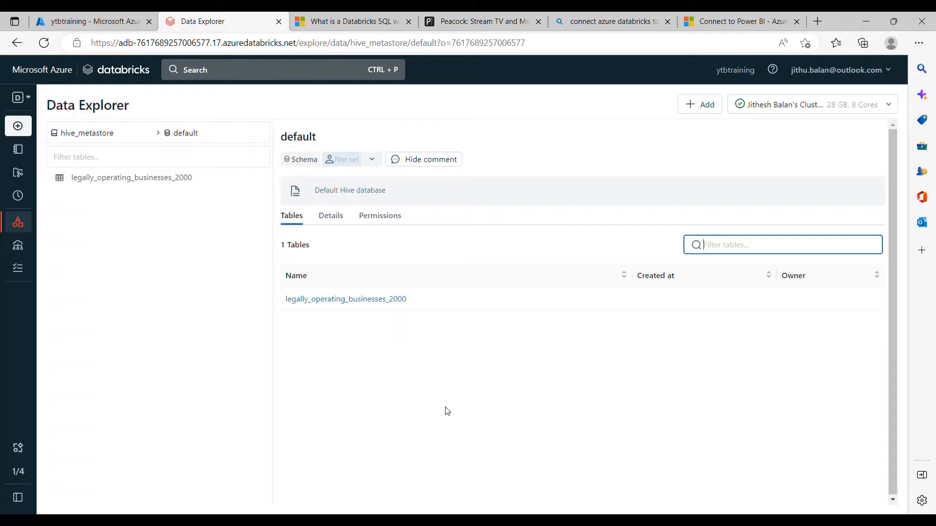
{"action": "mouse_move", "coordinate": [447, 422]}
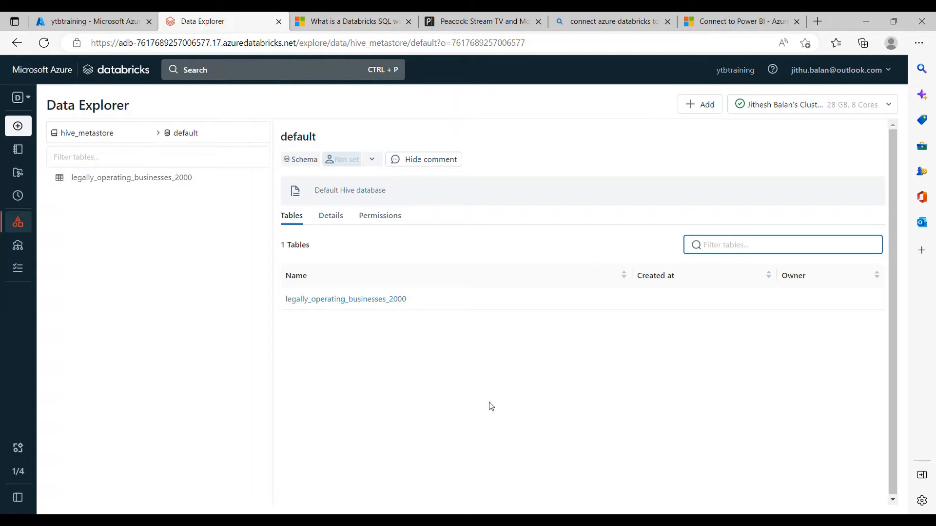
{"action": "mouse_move", "coordinate": [309, 426]}
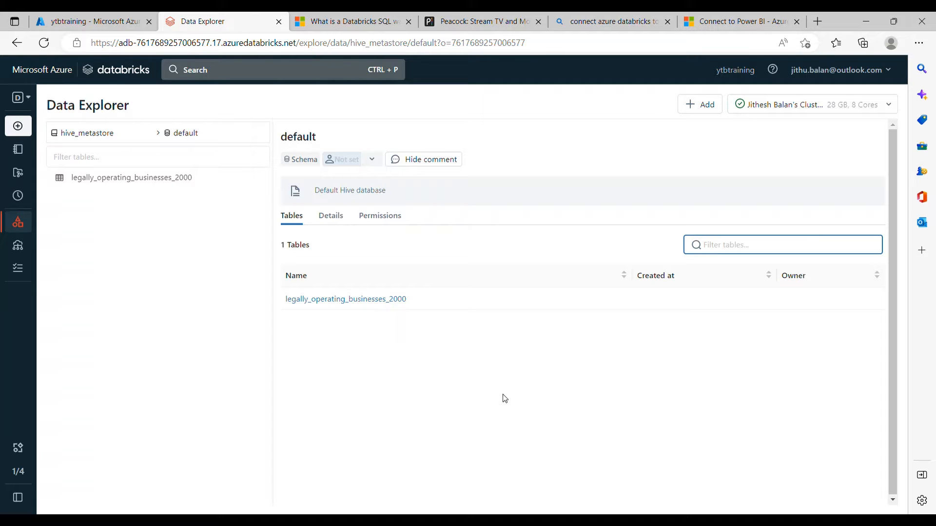
Explore the Add data options, including the partner tools for data ingestion.
{"action": "left_click", "coordinate": [782, 245]}
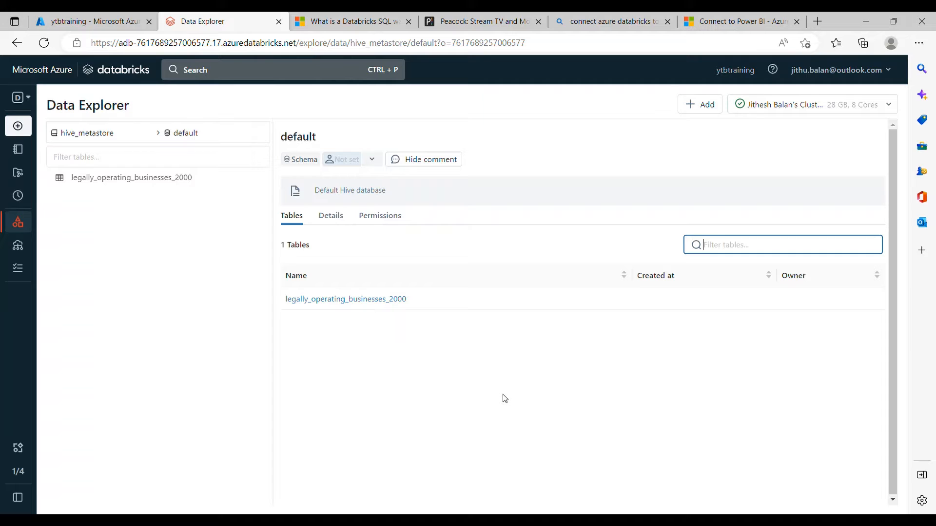
{"action": "mouse_move", "coordinate": [430, 438]}
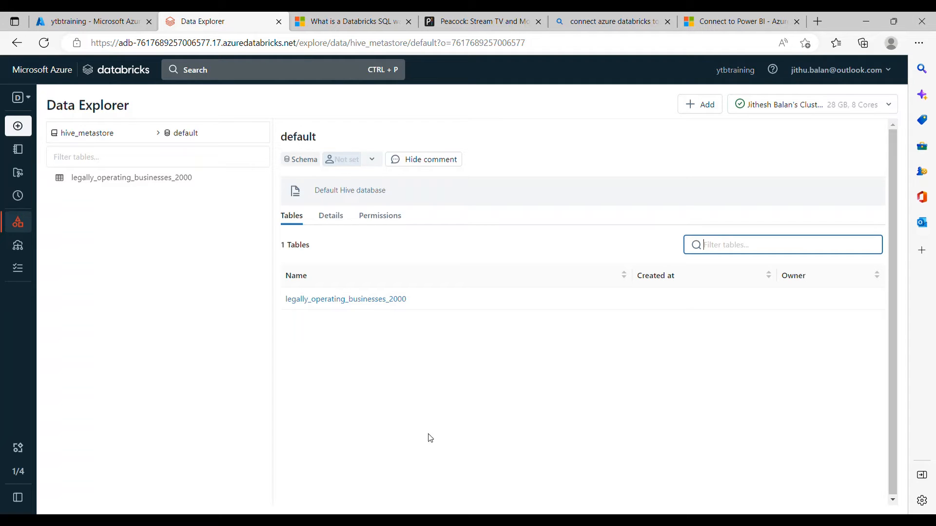
{"action": "mouse_move", "coordinate": [489, 440]}
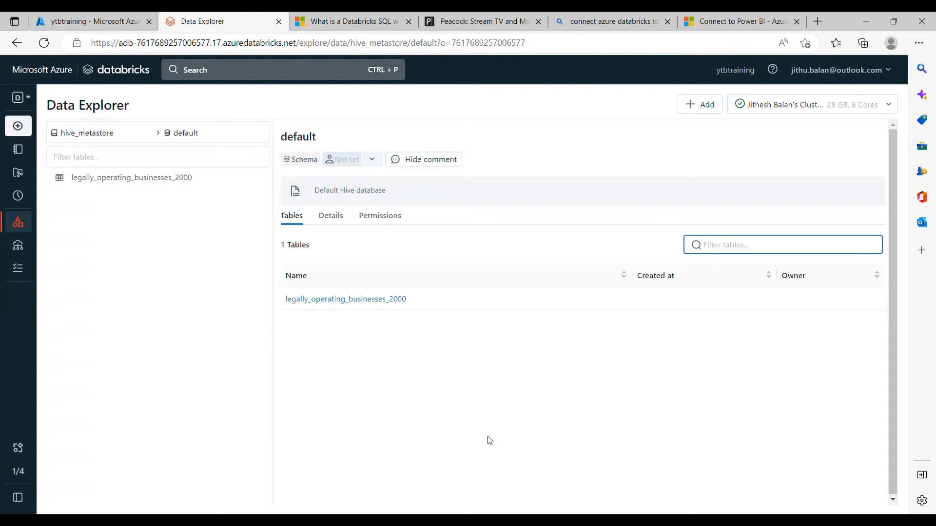
{"action": "left_click", "coordinate": [781, 245]}
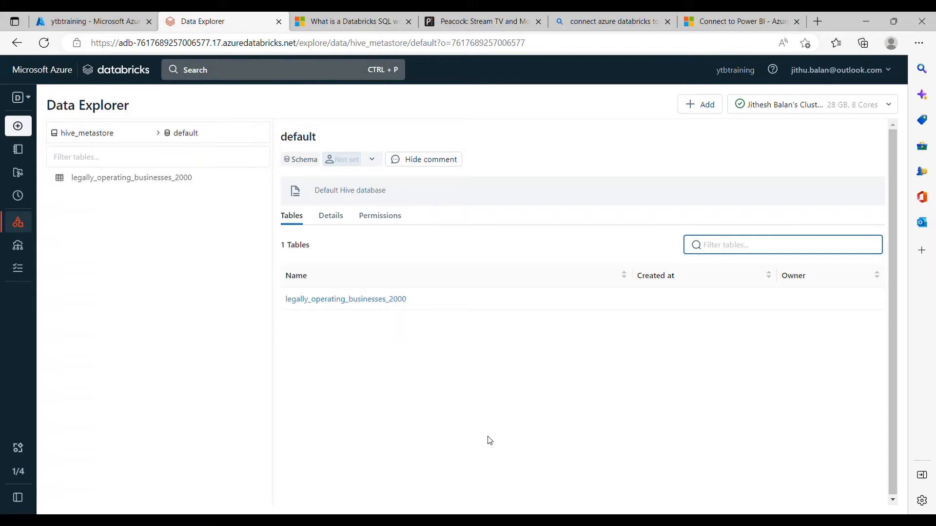
{"action": "mouse_move", "coordinate": [616, 444]}
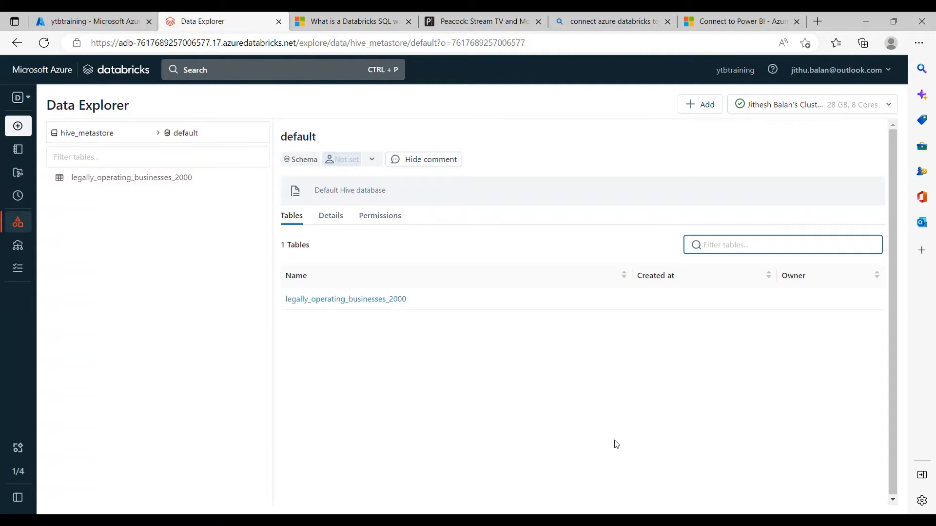
{"action": "mouse_move", "coordinate": [483, 309]}
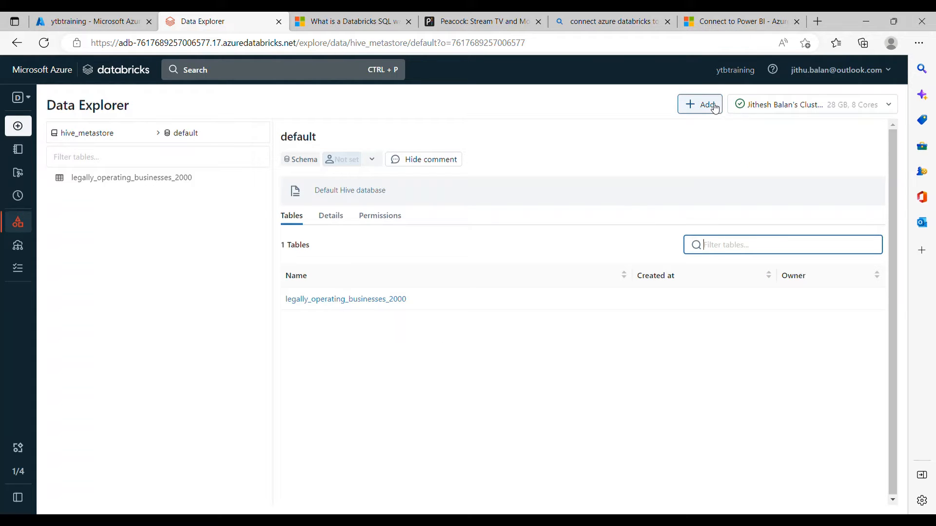
{"action": "left_click", "coordinate": [699, 105]}
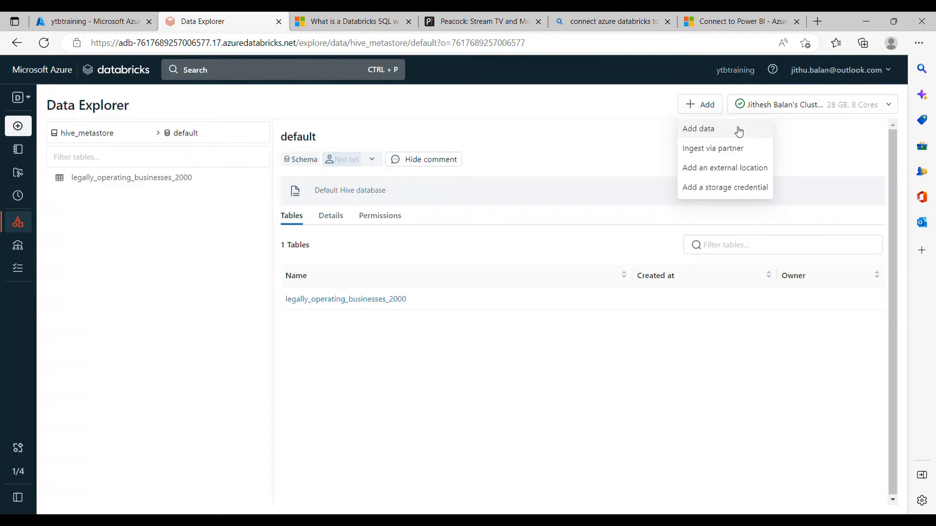
{"action": "mouse_move", "coordinate": [748, 148]}
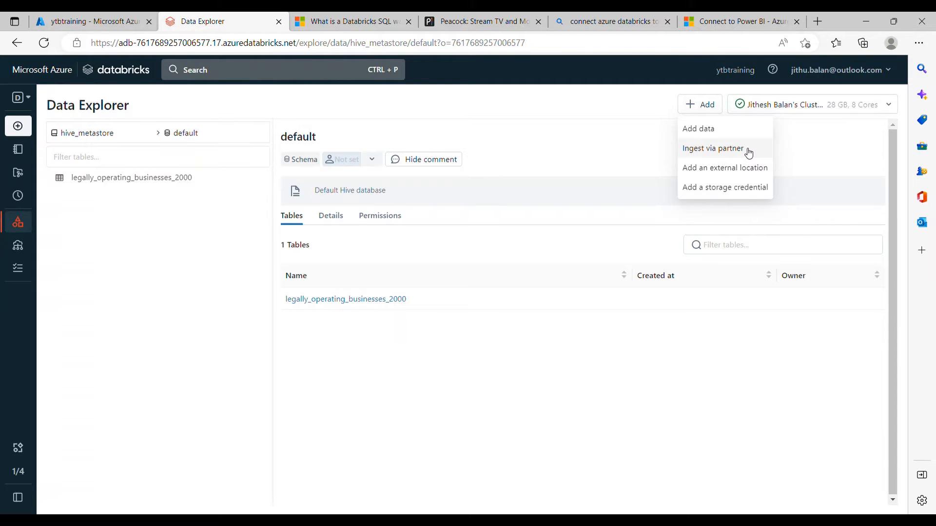
{"action": "left_click", "coordinate": [712, 148]}
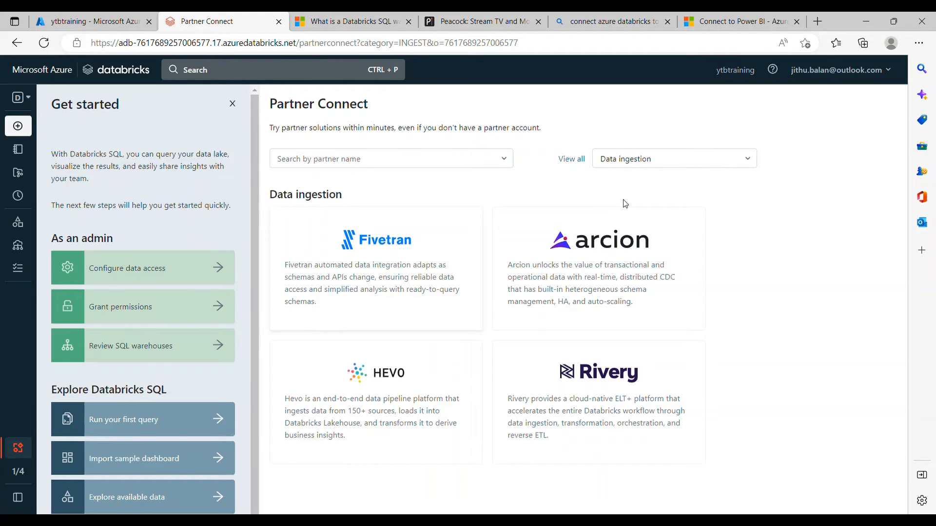
{"action": "mouse_move", "coordinate": [701, 265]}
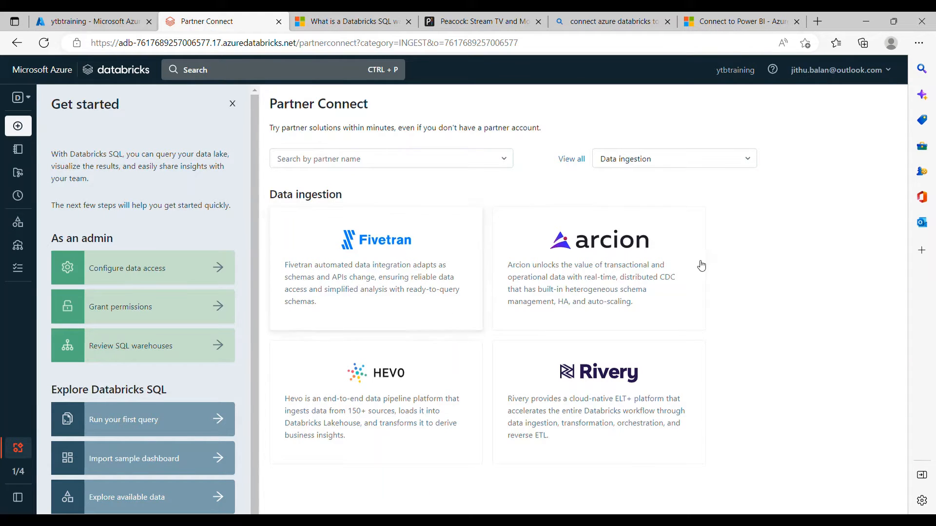
{"action": "mouse_move", "coordinate": [688, 383]}
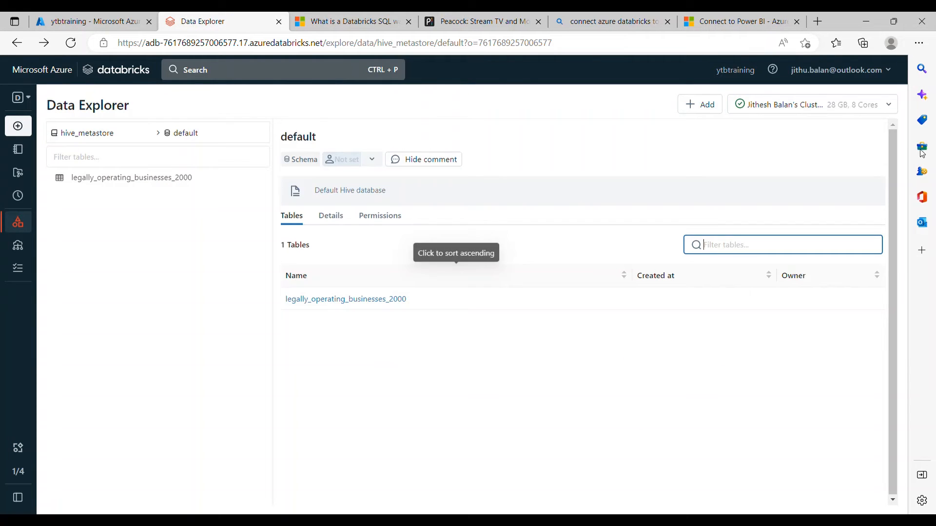
{"action": "left_click", "coordinate": [699, 104]}
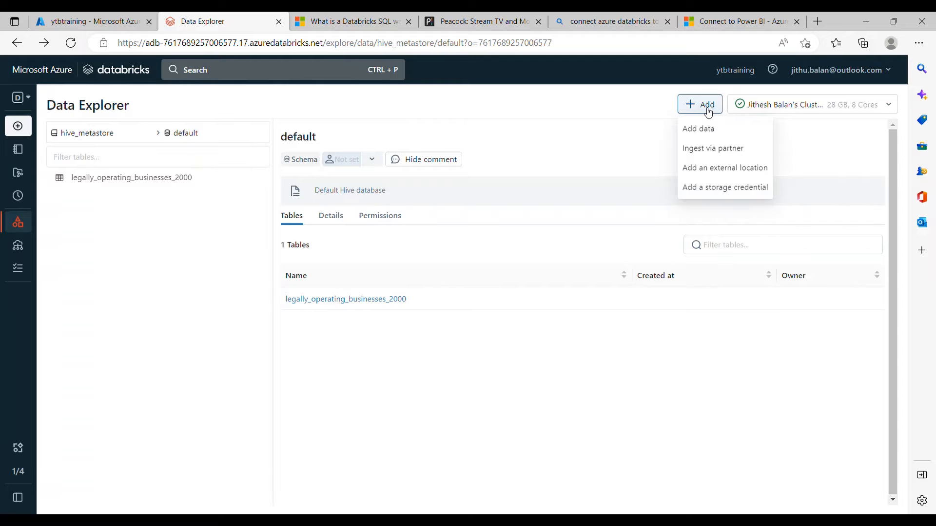
{"action": "mouse_move", "coordinate": [706, 179]}
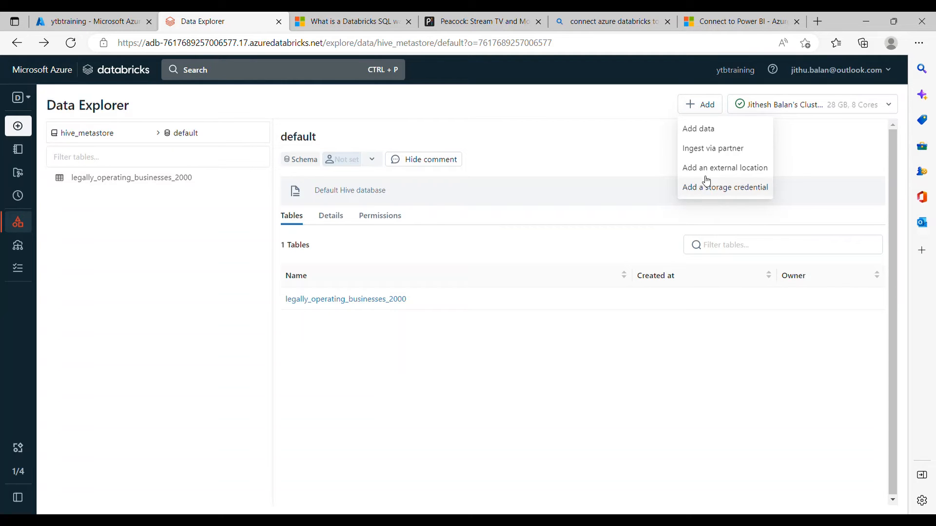
{"action": "mouse_move", "coordinate": [725, 167]}
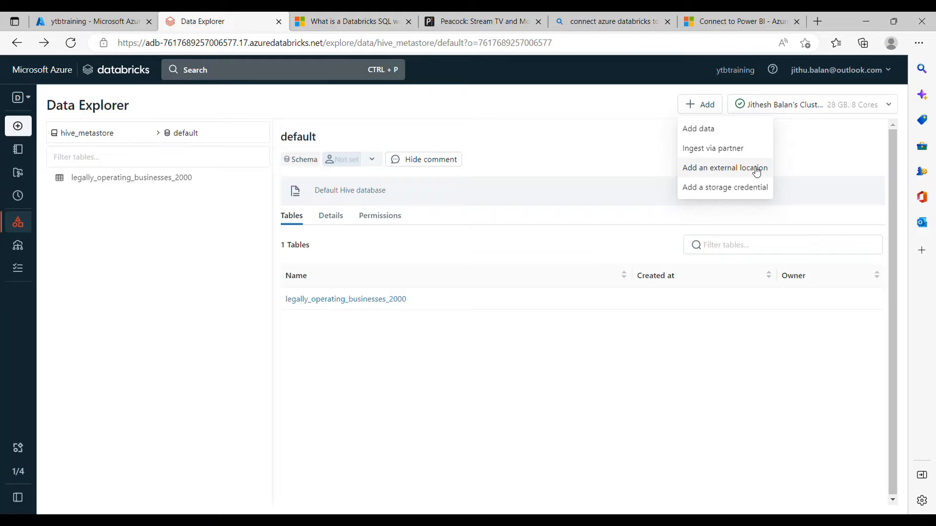
Open the new external location and storage credential forms, then close them without saving.
{"action": "left_click", "coordinate": [724, 167]}
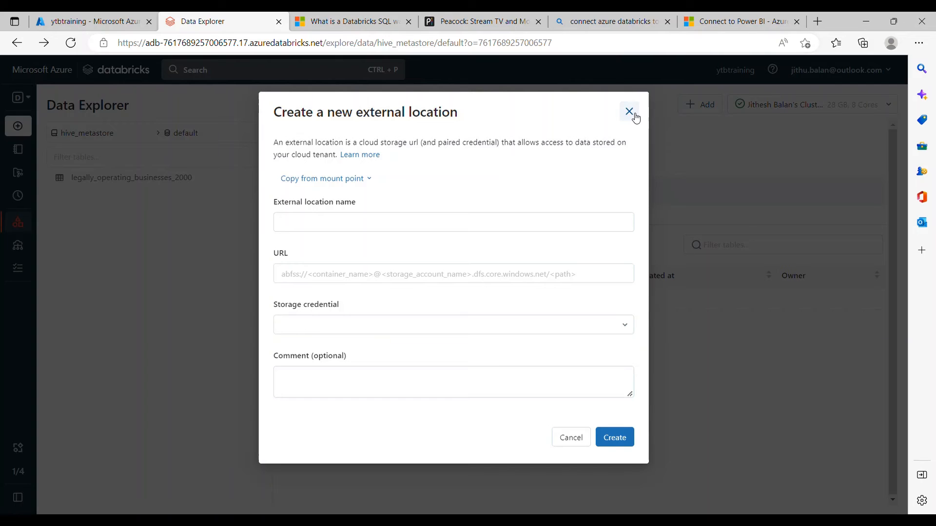
{"action": "left_click", "coordinate": [628, 111]}
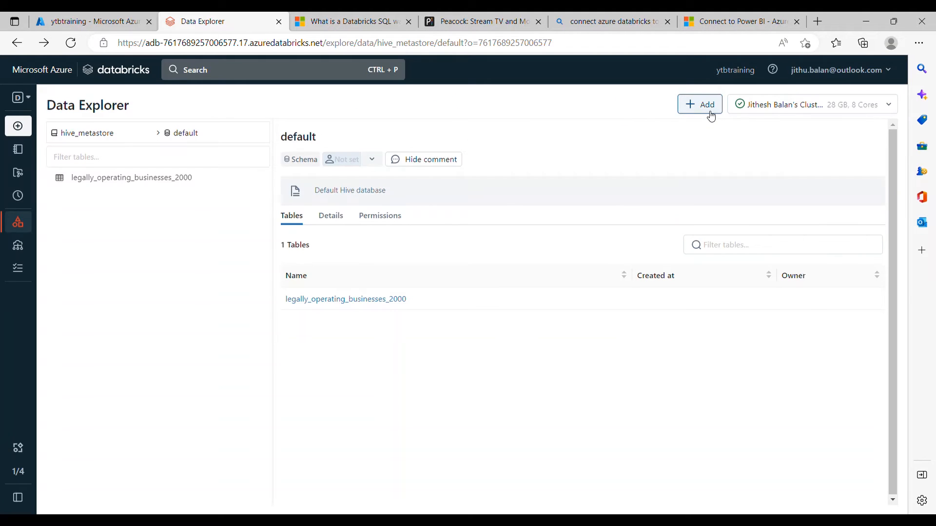
{"action": "left_click", "coordinate": [699, 105]}
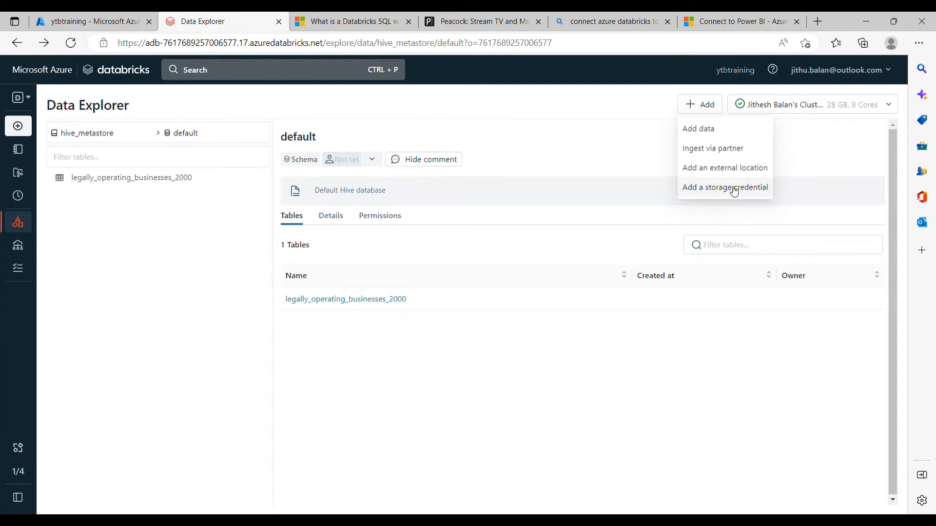
{"action": "left_click", "coordinate": [724, 187]}
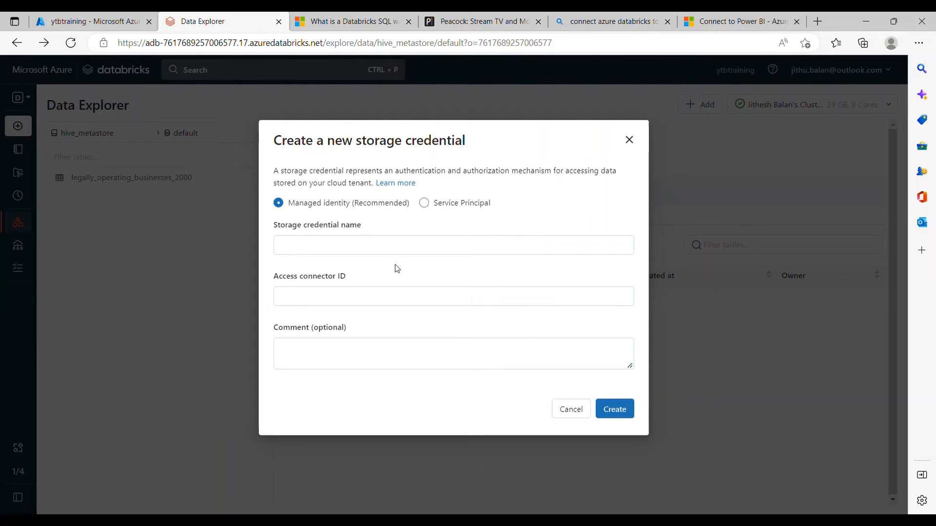
{"action": "mouse_move", "coordinate": [610, 170]}
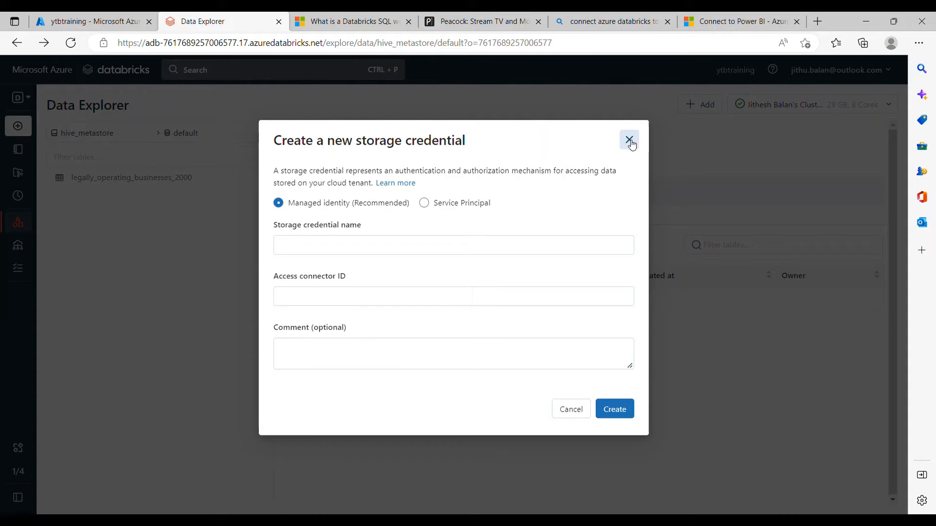
{"action": "left_click", "coordinate": [629, 144]}
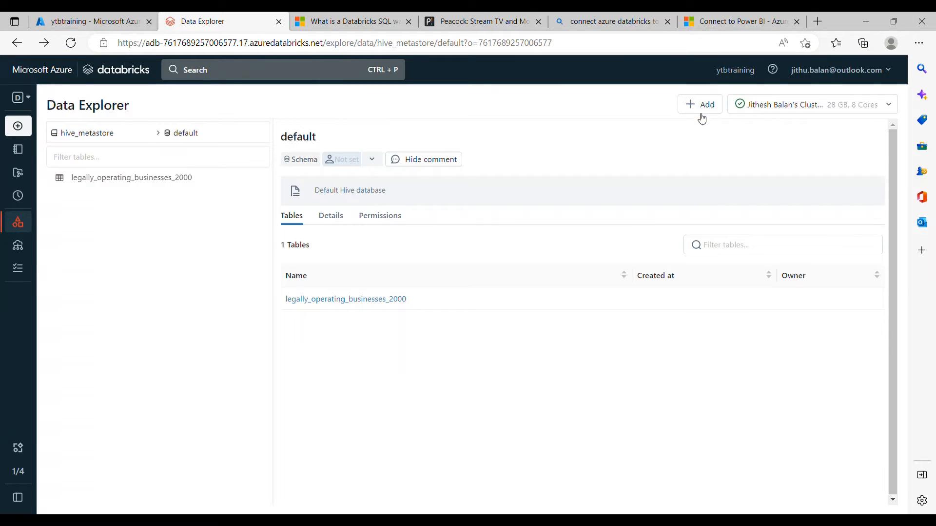
Reopen the Add data options and go to the file upload page.
{"action": "left_click", "coordinate": [700, 104]}
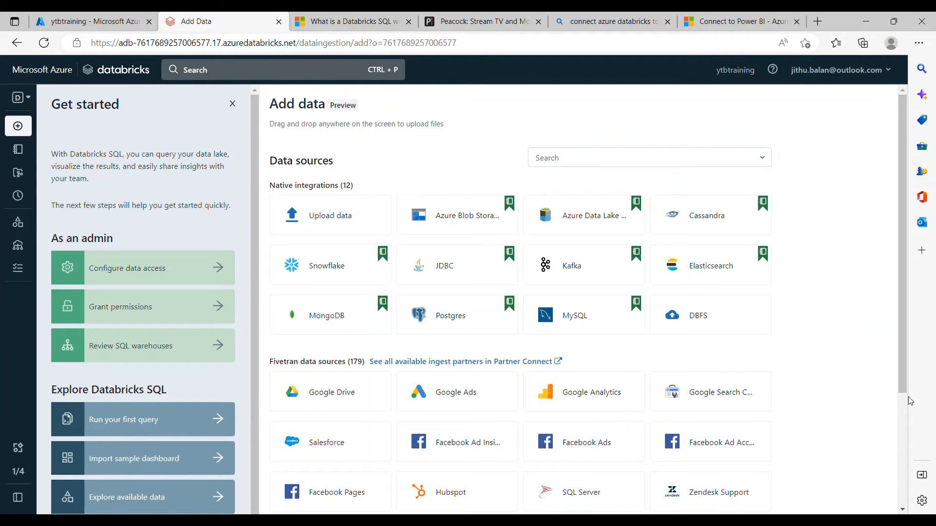
{"action": "scroll", "scroll_direction": "down", "scroll_amount": 3}
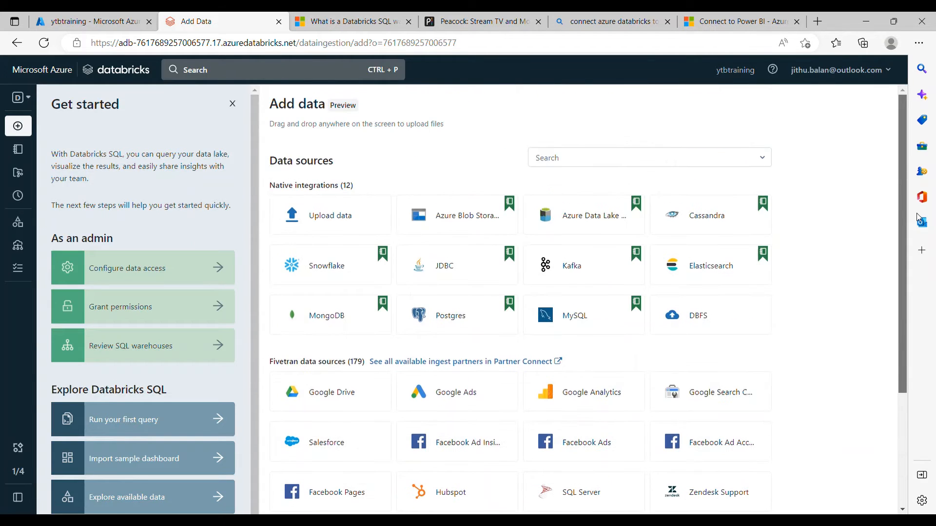
{"action": "mouse_move", "coordinate": [680, 208]}
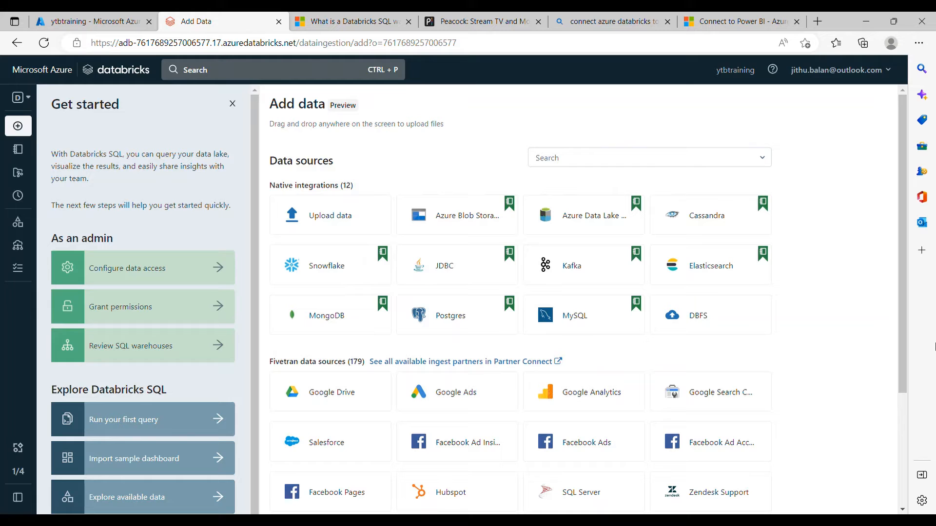
{"action": "scroll", "scroll_direction": "down", "scroll_amount": 3}
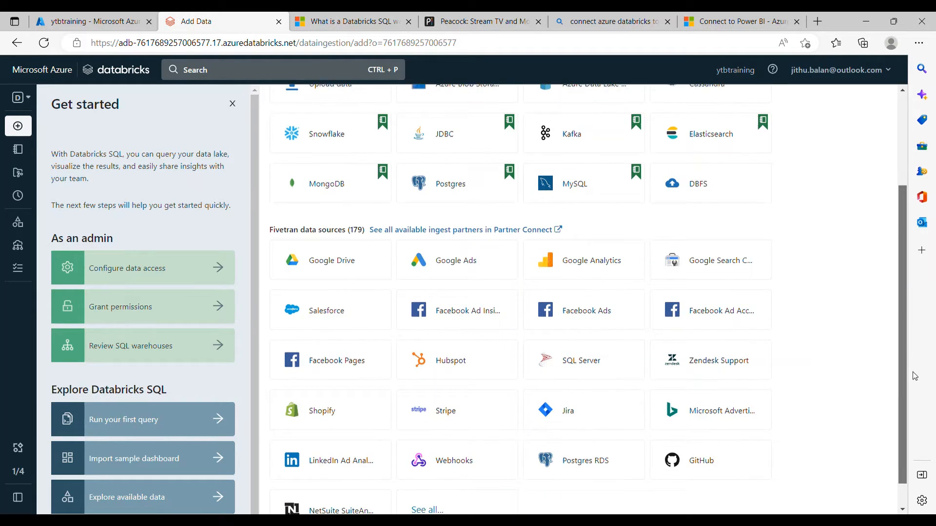
{"action": "scroll", "scroll_direction": "down", "scroll_amount": 3}
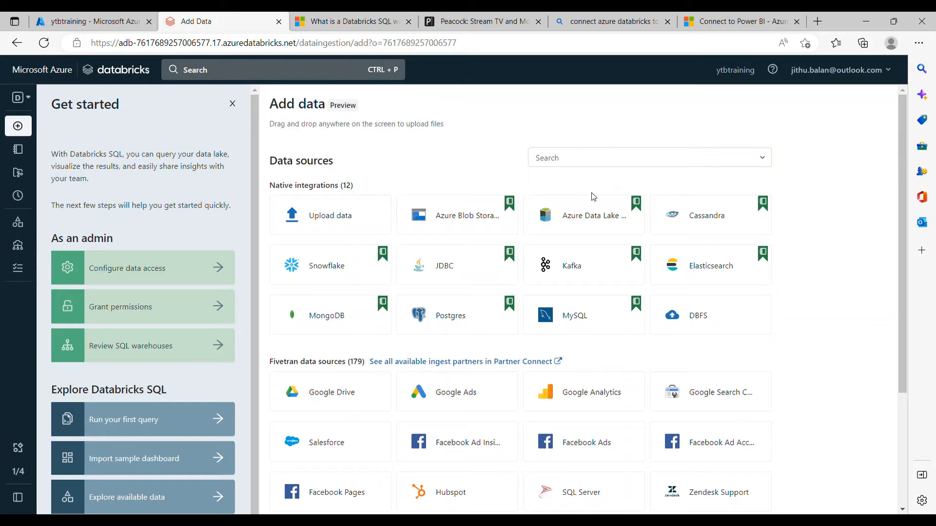
{"action": "mouse_move", "coordinate": [461, 187]}
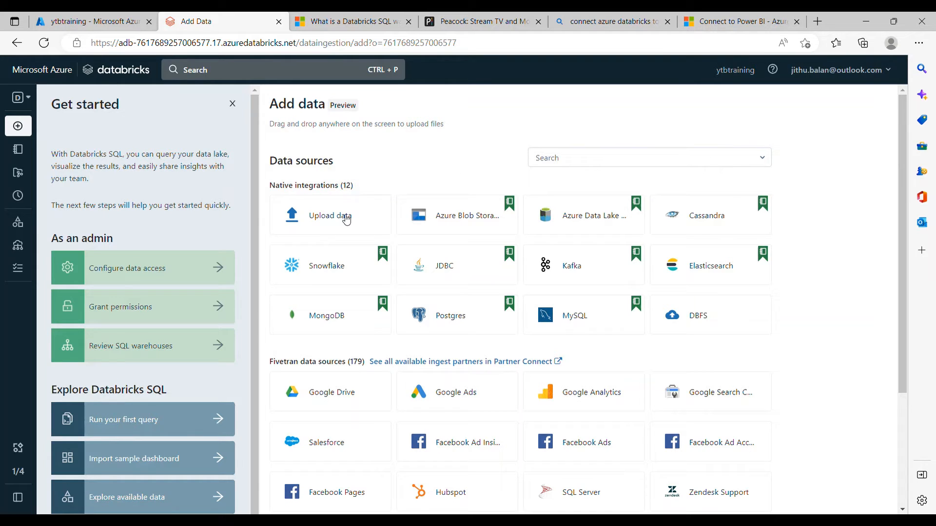
{"action": "left_click", "coordinate": [329, 216]}
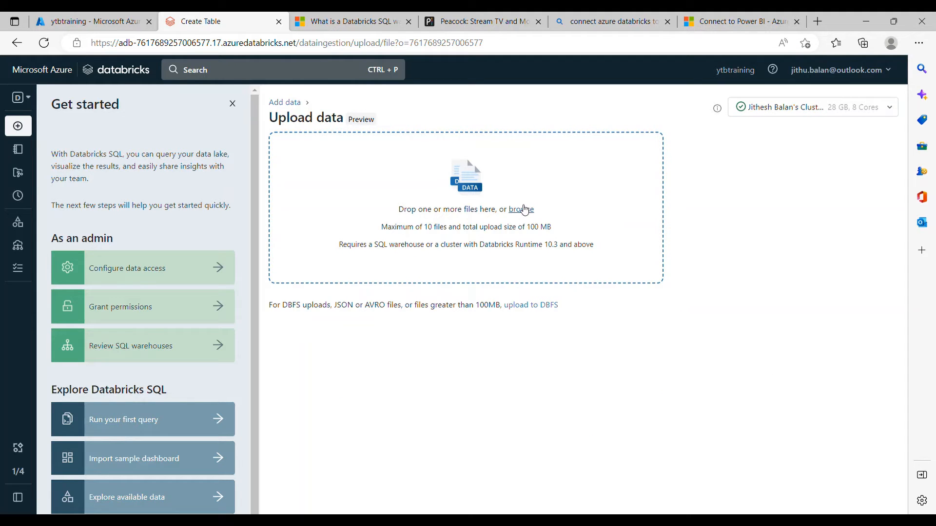
{"action": "mouse_move", "coordinate": [534, 226]}
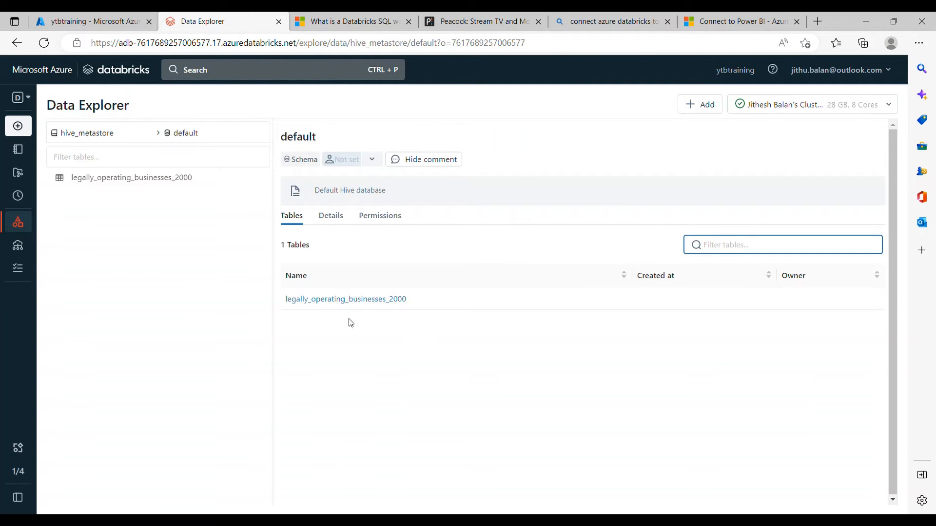
Open legally_operating_businesses_2000 and review its Delta schema of string columns.
{"action": "left_click", "coordinate": [782, 244]}
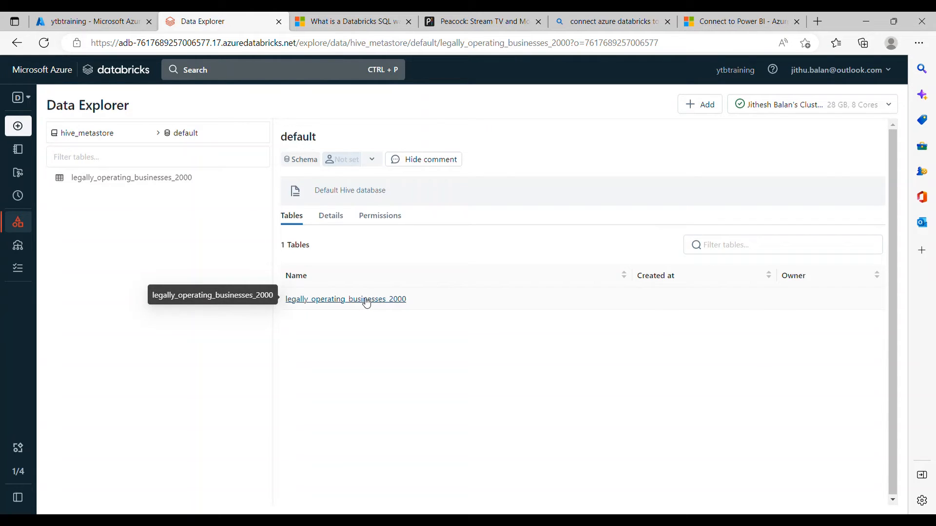
{"action": "left_click", "coordinate": [345, 299]}
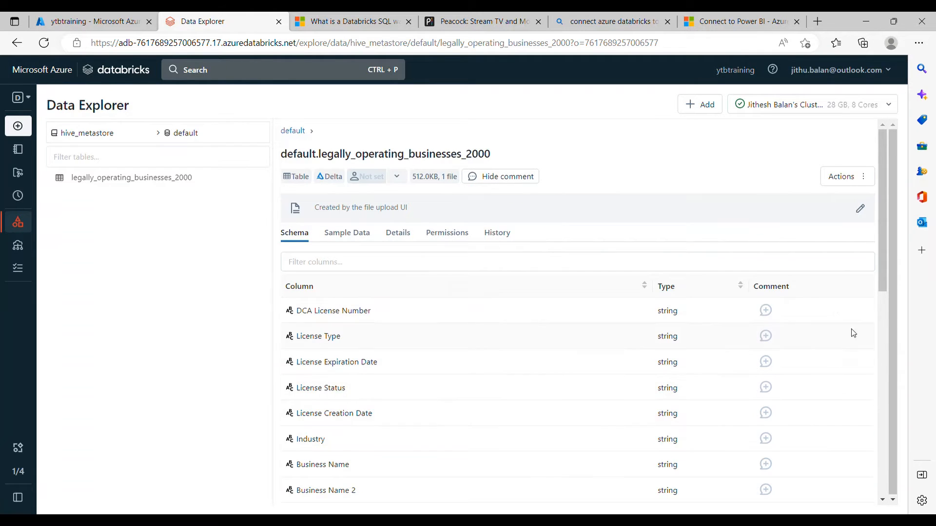
{"action": "scroll", "scroll_direction": "down", "scroll_amount": 3}
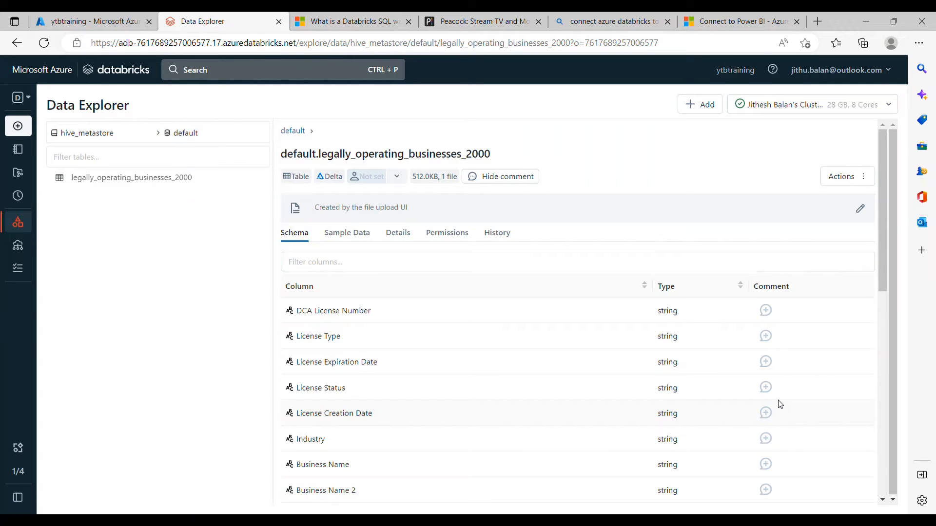
{"action": "mouse_move", "coordinate": [822, 364]}
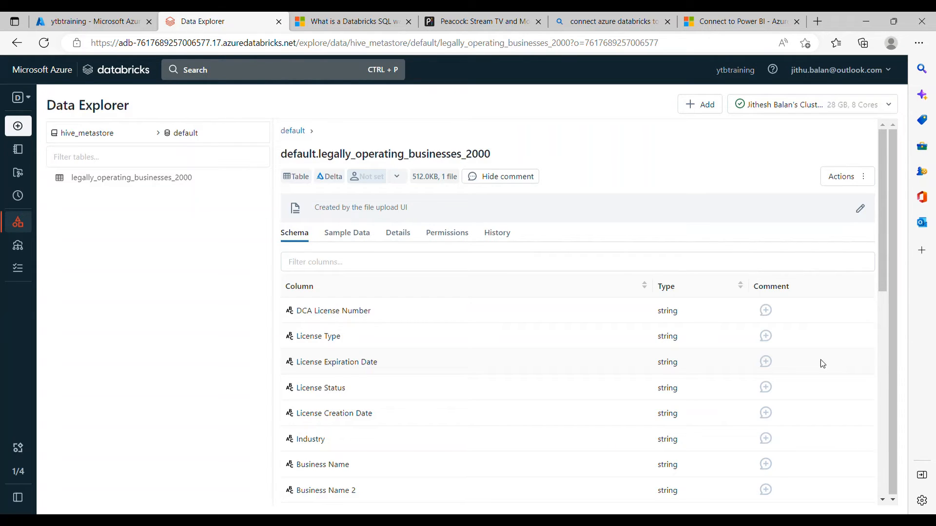
{"action": "left_click", "coordinate": [398, 261]}
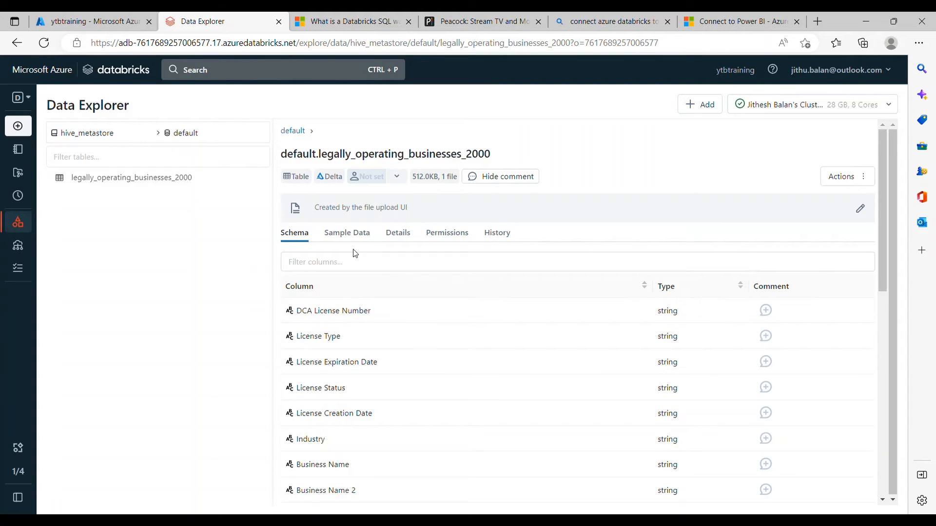
{"action": "mouse_move", "coordinate": [334, 185]}
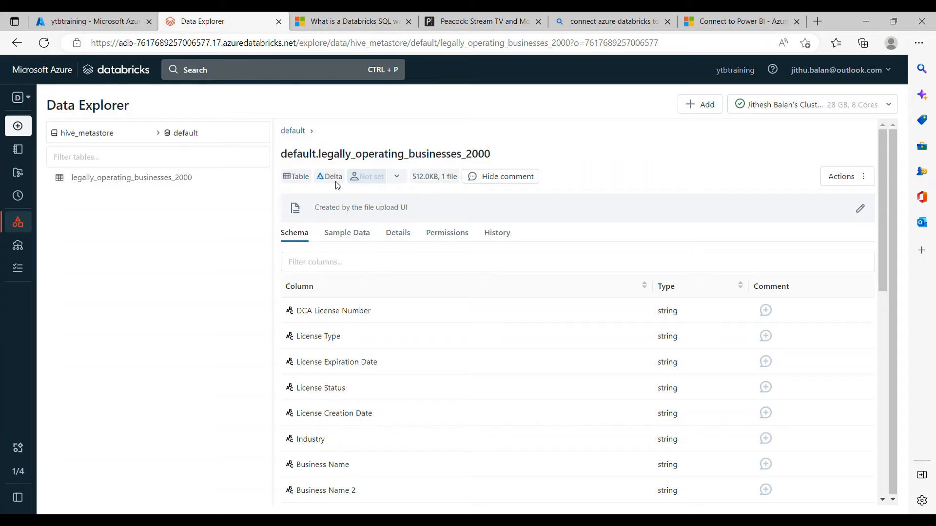
{"action": "mouse_move", "coordinate": [329, 176]}
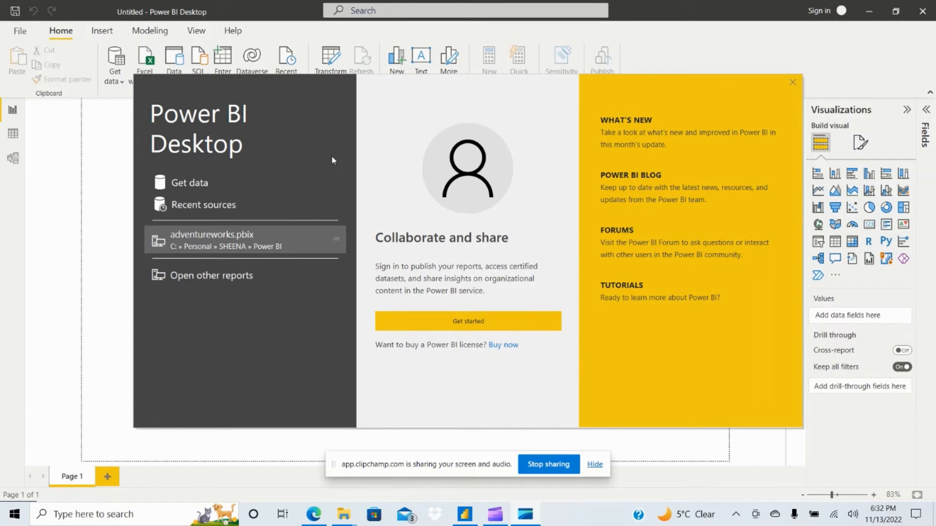
{"action": "mouse_move", "coordinate": [303, 329]}
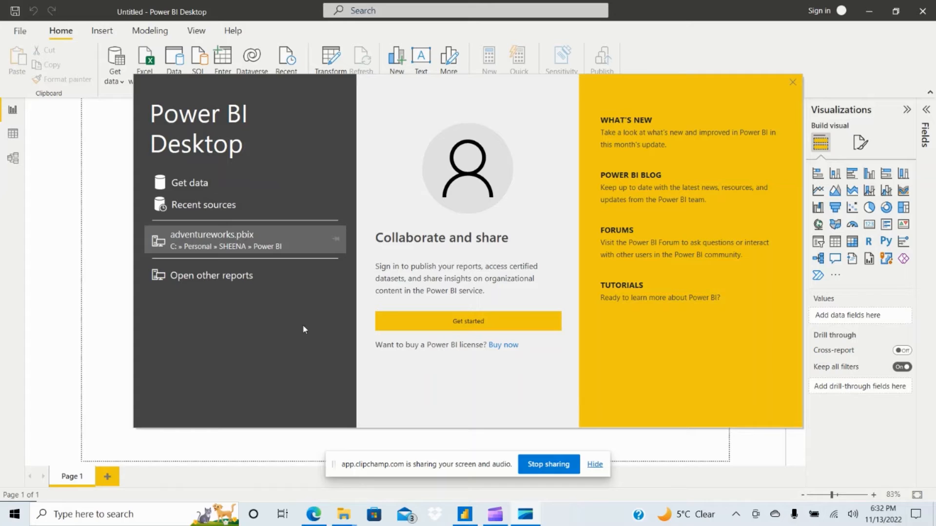
Dismiss the welcome screen and pick Azure Databricks from Get data's Azure category.
{"action": "left_click", "coordinate": [792, 82]}
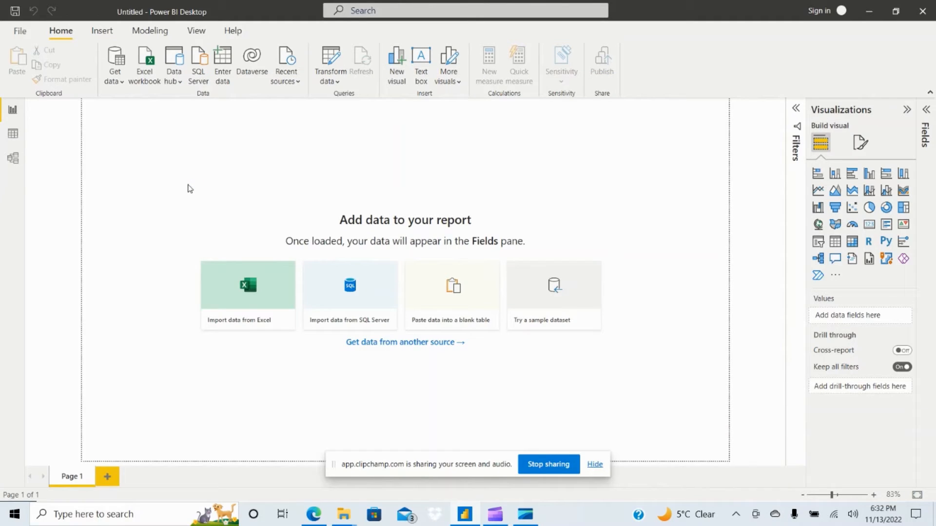
{"action": "mouse_move", "coordinate": [313, 202]}
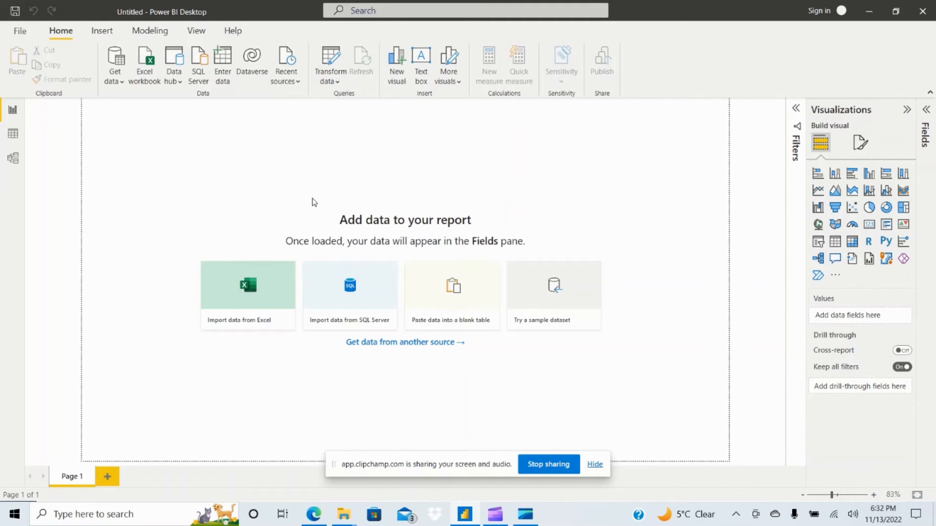
{"action": "left_click", "coordinate": [404, 343]}
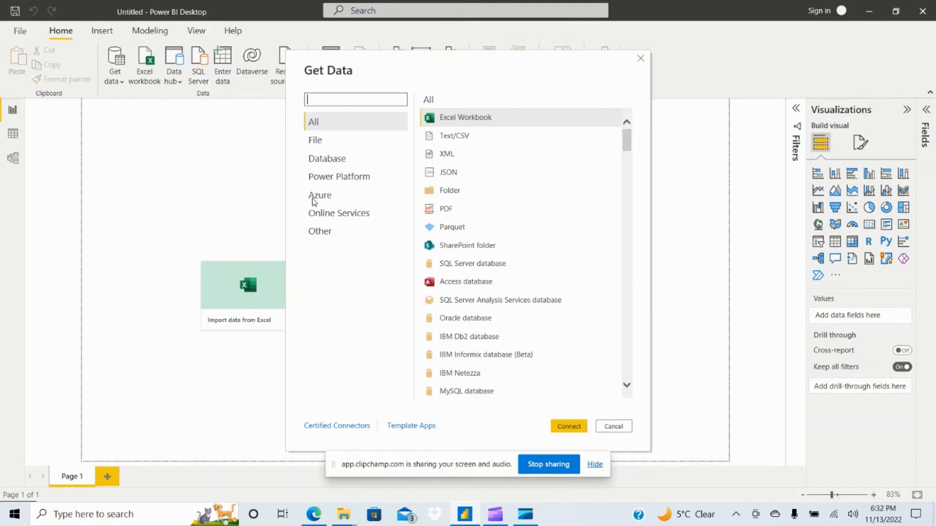
{"action": "mouse_move", "coordinate": [340, 199]}
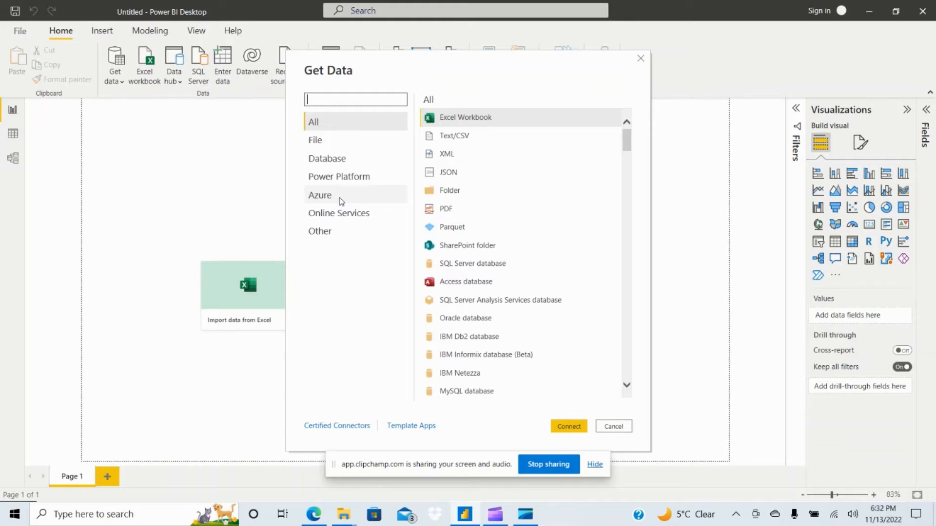
{"action": "left_click", "coordinate": [320, 194]}
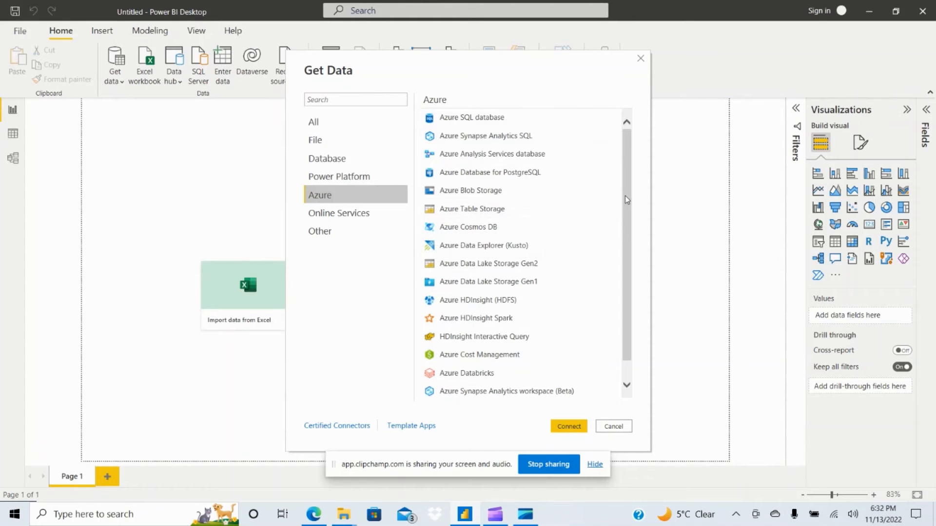
{"action": "scroll", "scroll_direction": "down", "scroll_amount": 3}
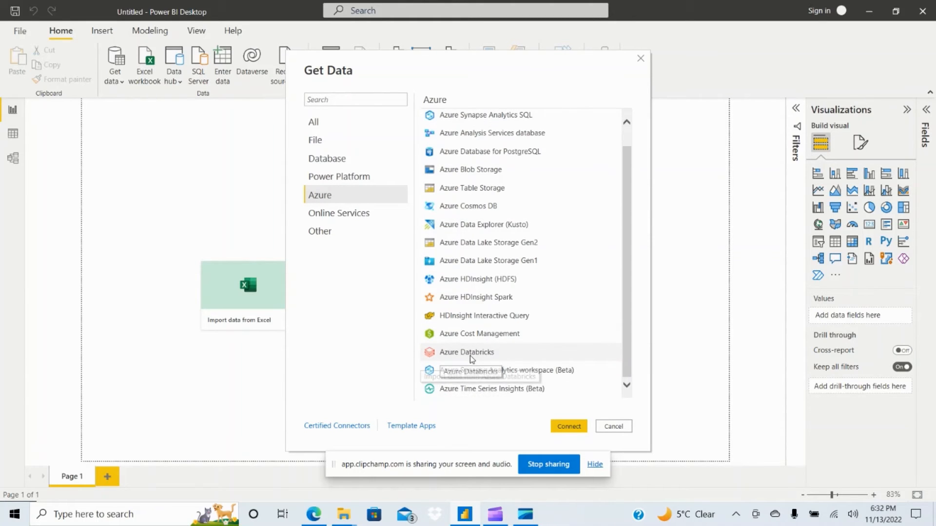
{"action": "left_click", "coordinate": [466, 351]}
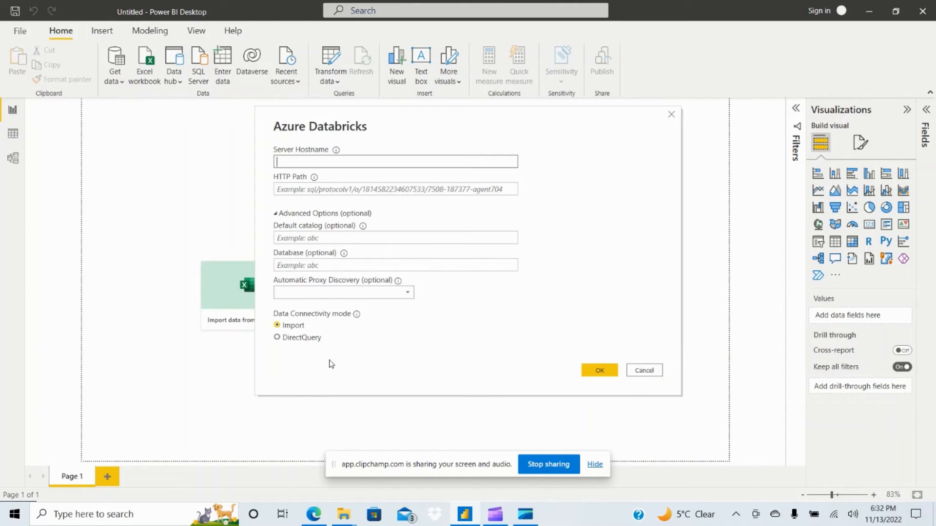
{"action": "mouse_move", "coordinate": [442, 114]}
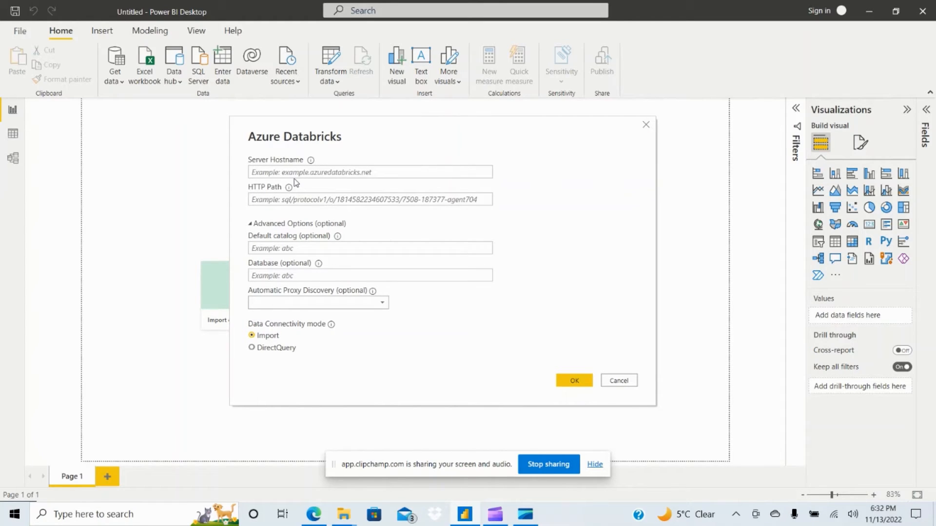
{"action": "mouse_move", "coordinate": [281, 291]}
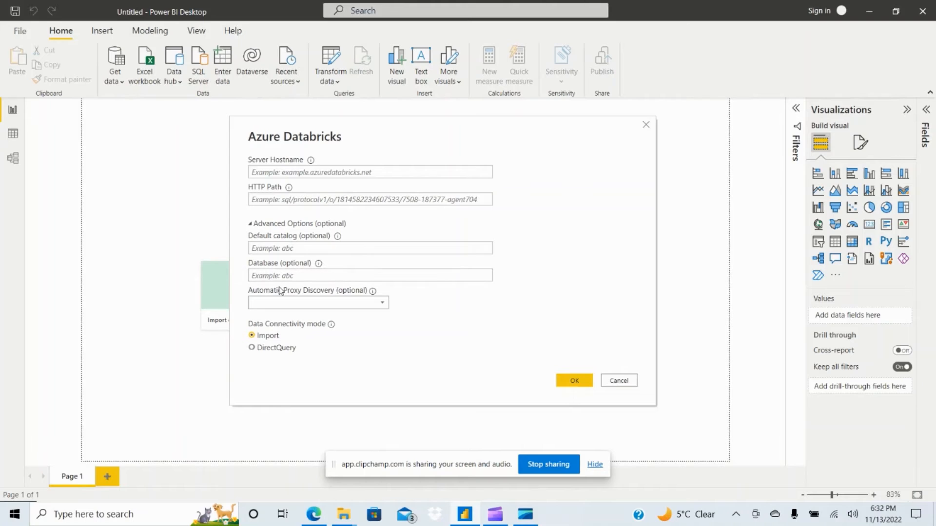
{"action": "left_click", "coordinate": [370, 275]}
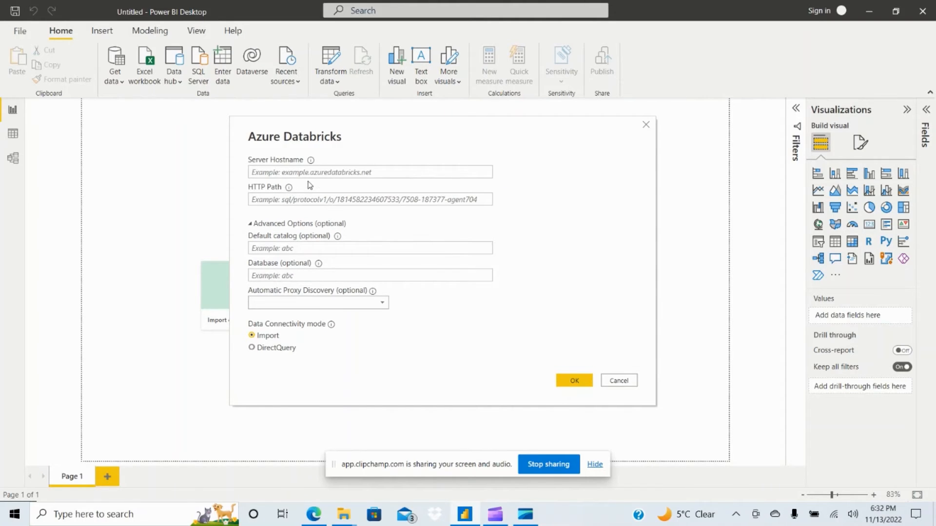
{"action": "left_click", "coordinate": [370, 172]}
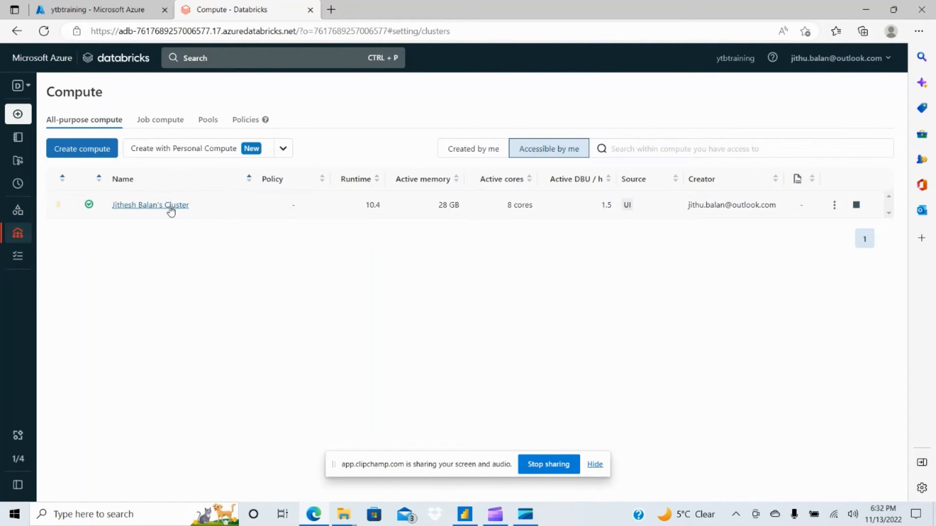
Show the cluster's JDBC/ODBC details: server hostname, port 443 and HTTP path.
{"action": "left_click", "coordinate": [149, 205]}
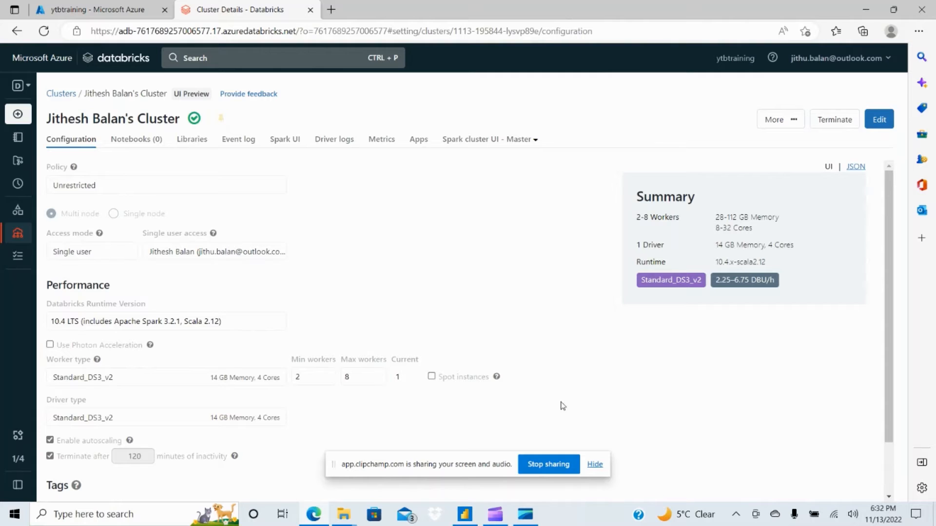
{"action": "scroll", "scroll_direction": "down", "scroll_amount": 3}
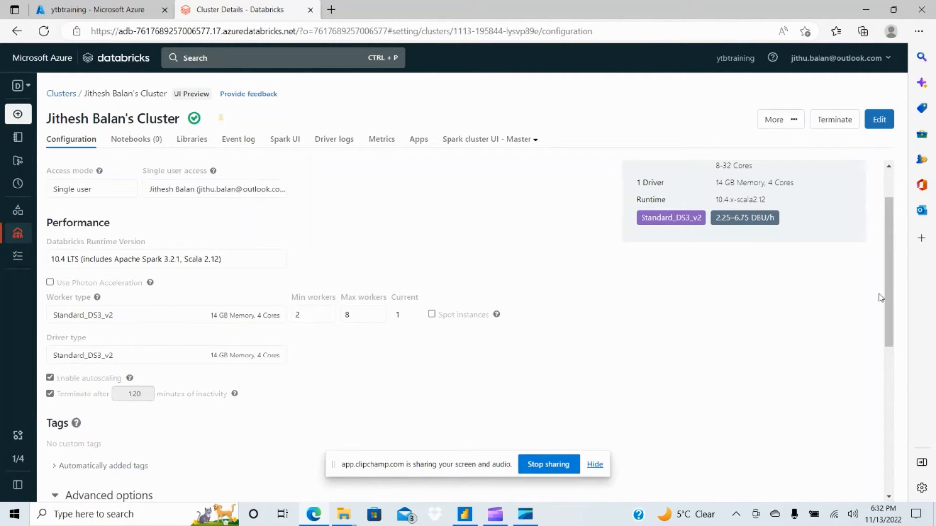
{"action": "scroll", "scroll_direction": "down", "scroll_amount": 3}
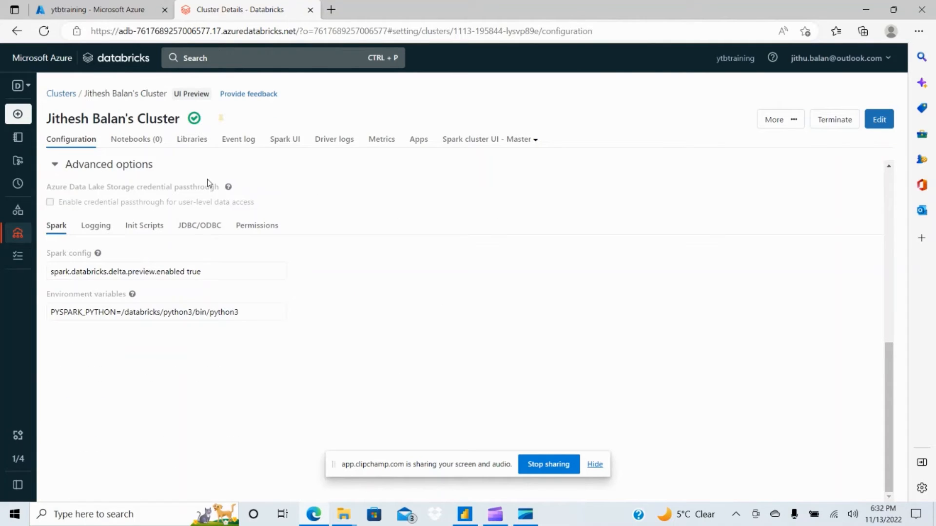
{"action": "left_click", "coordinate": [200, 226]}
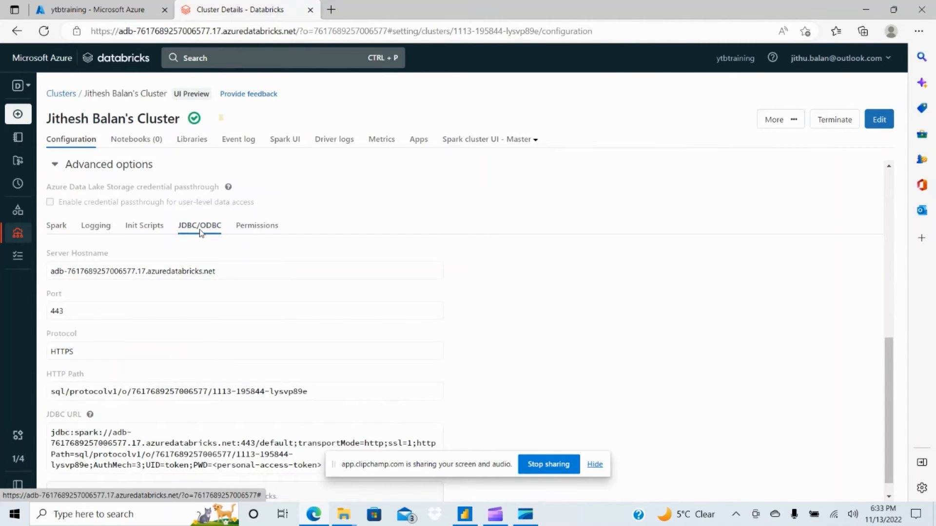
{"action": "mouse_move", "coordinate": [265, 297]}
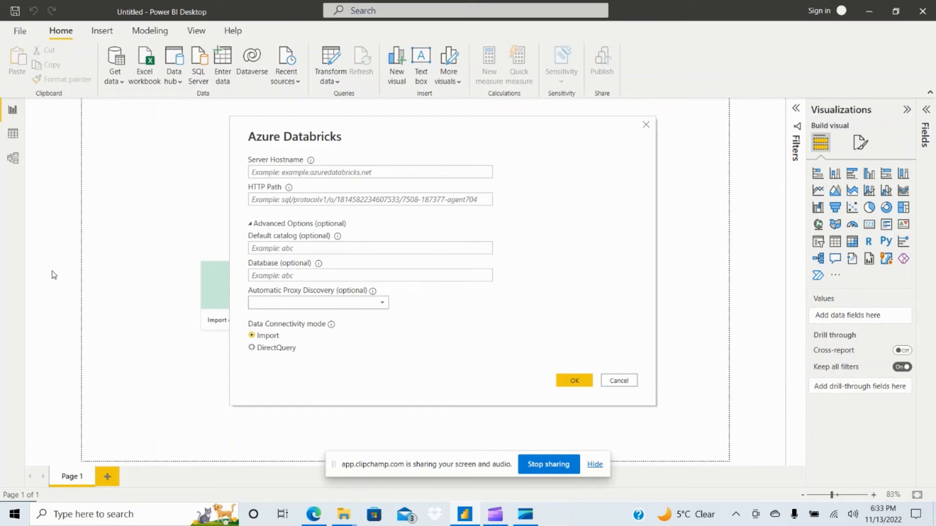
Enter hostname adb-7617689257006577.17.azuredatabricks.net and the cluster HTTP path, keep Import, and confirm.
{"action": "left_click", "coordinate": [370, 172]}
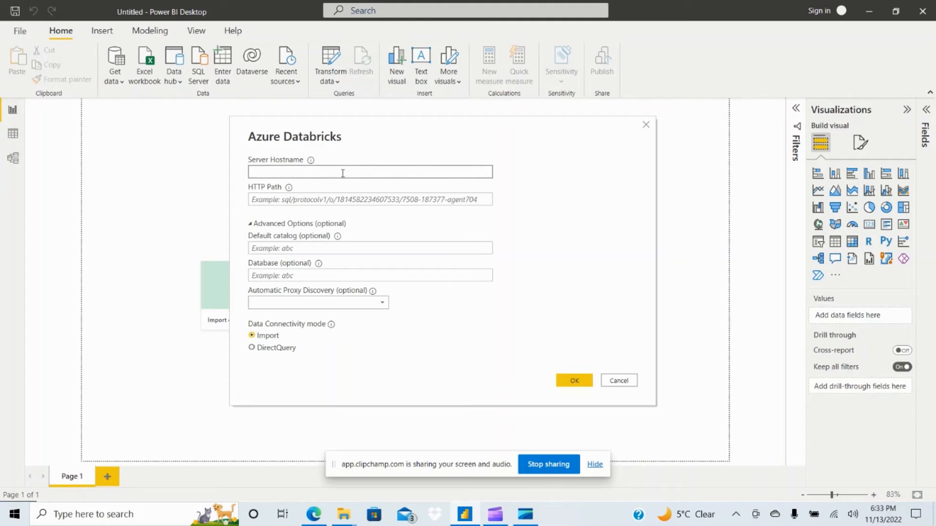
{"action": "type", "text": "adb-7617689257006577.17.azuredatabricks.net"}
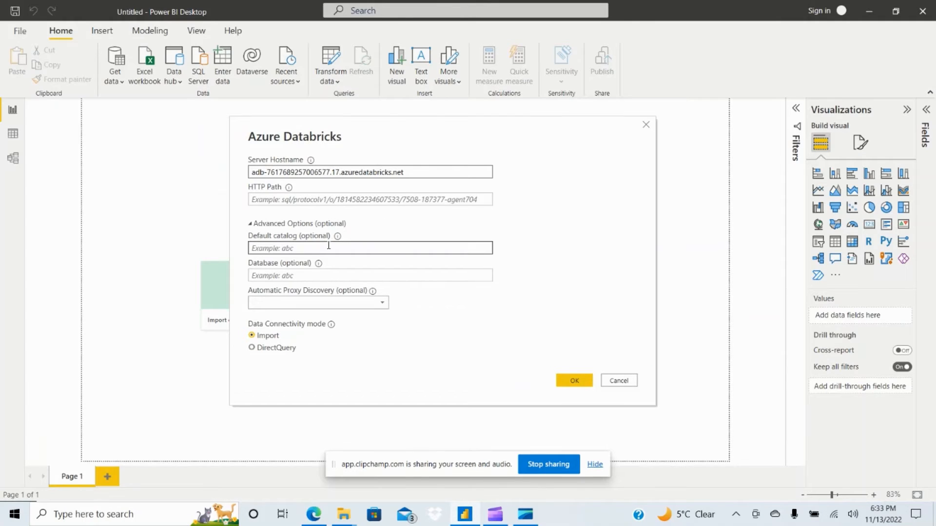
{"action": "type", "text": "sql/protocolv1/o/7617689257006577/1113-195844-lysvp89e"}
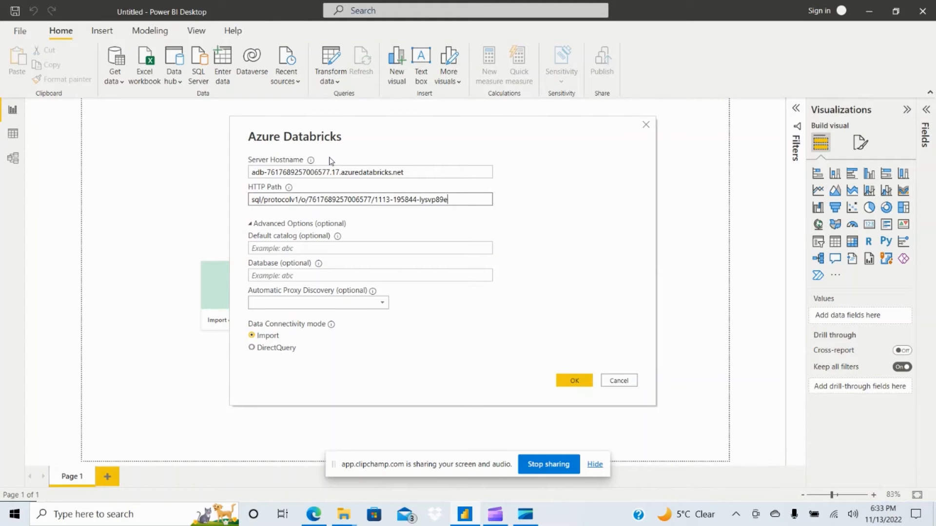
{"action": "mouse_move", "coordinate": [430, 357]}
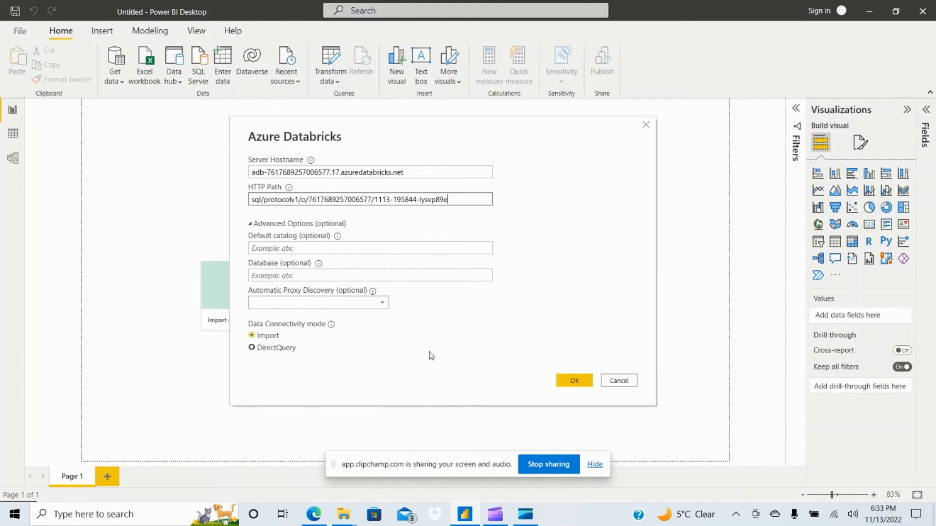
{"action": "mouse_move", "coordinate": [338, 378]}
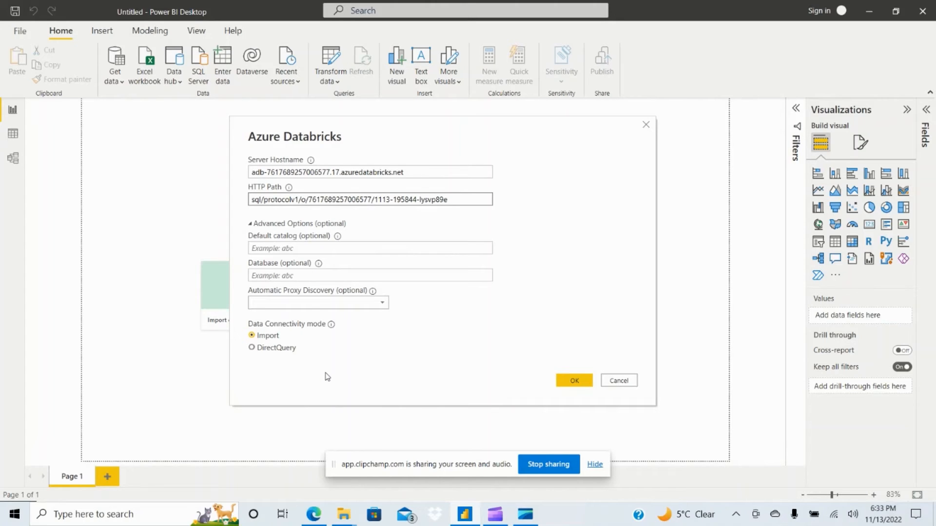
{"action": "left_click", "coordinate": [369, 200]}
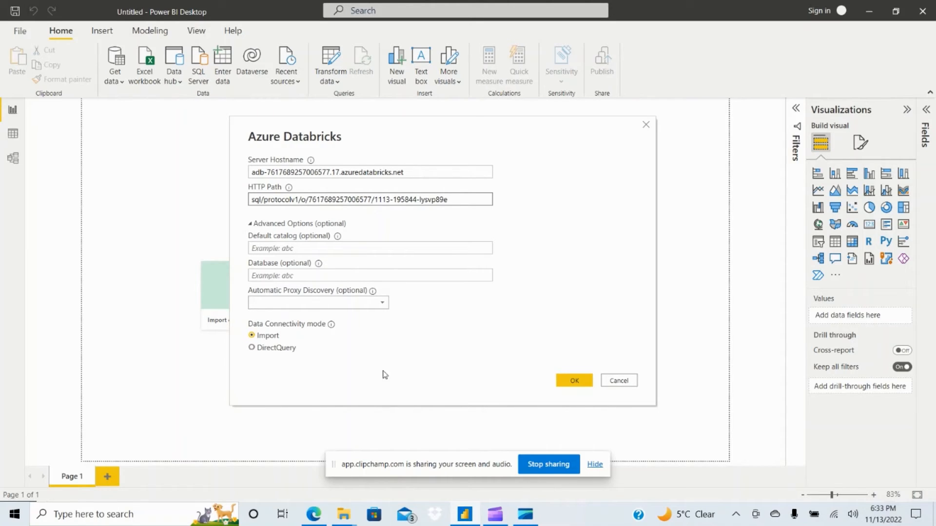
{"action": "mouse_move", "coordinate": [430, 372]}
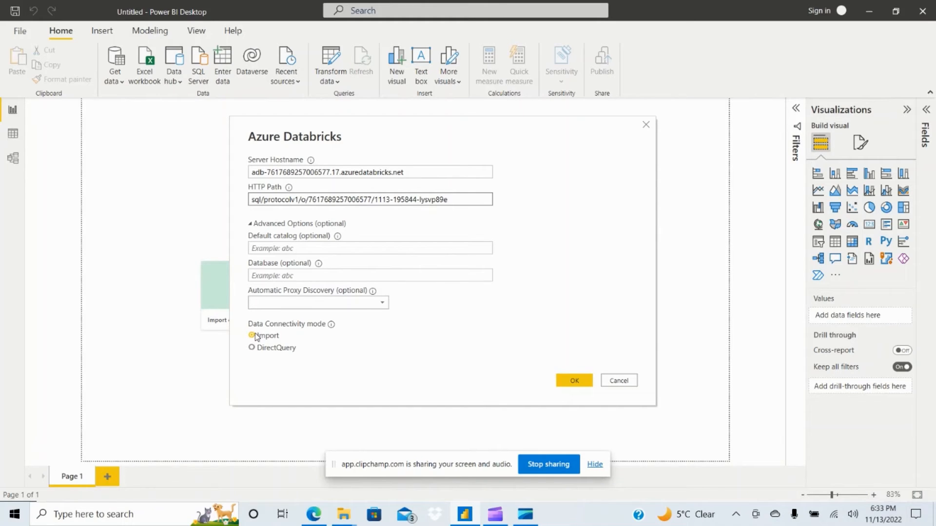
{"action": "left_click", "coordinate": [252, 336]}
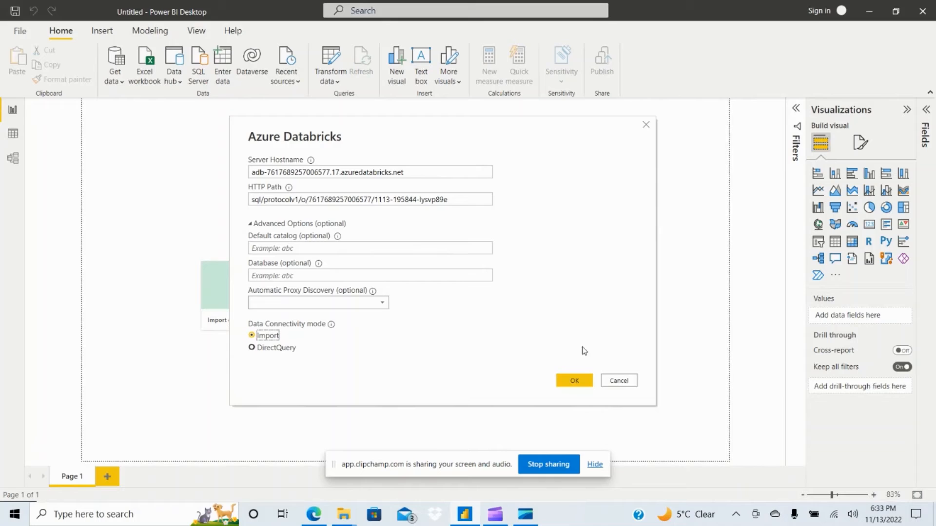
{"action": "left_click", "coordinate": [573, 380]}
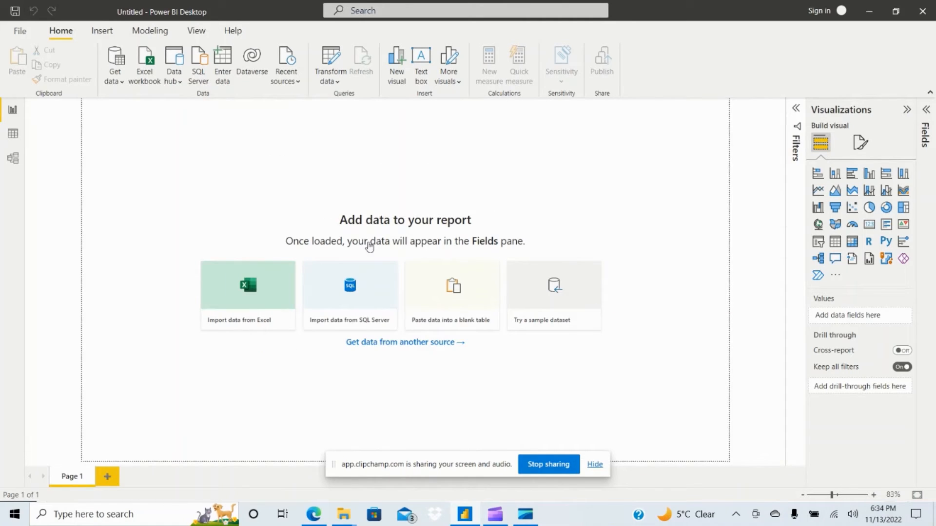
{"action": "mouse_move", "coordinate": [326, 198]}
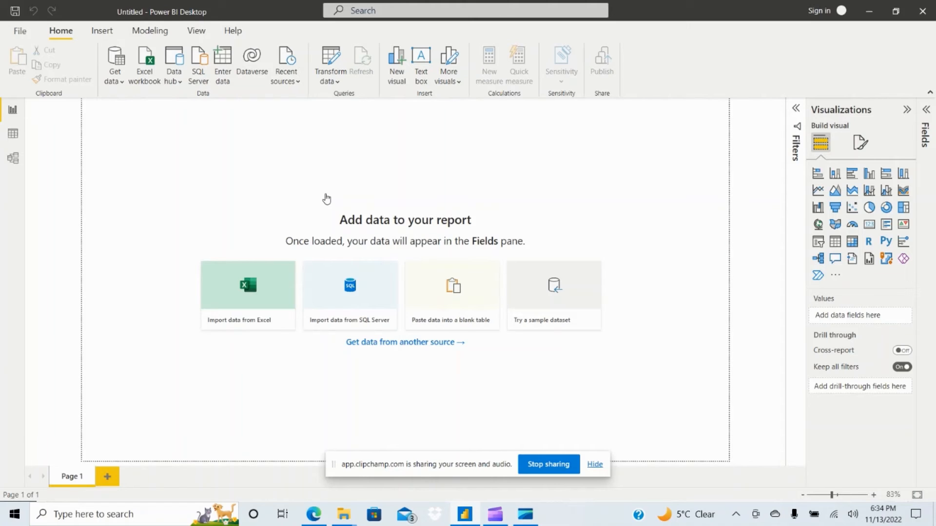
Expand hive_metastore > default, select legally_operating_businesses_2000, and load it.
{"action": "left_click", "coordinate": [348, 284]}
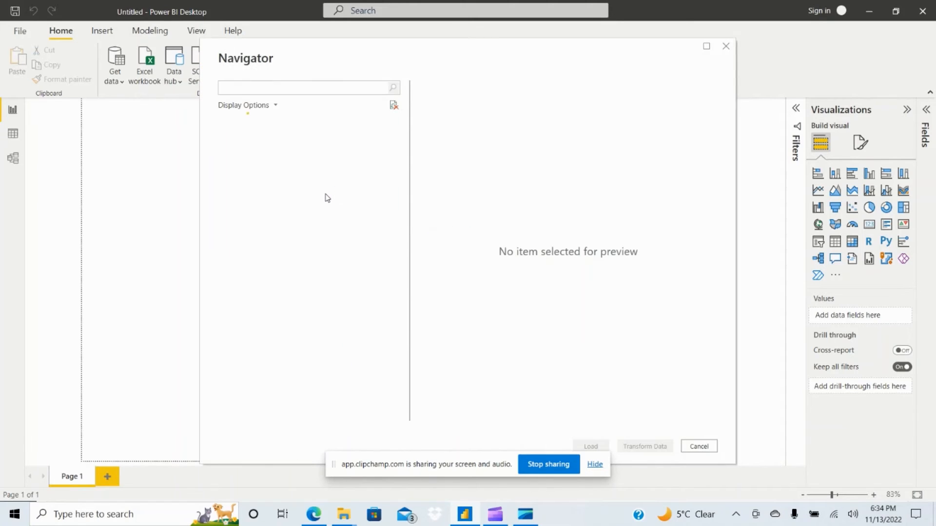
{"action": "left_click", "coordinate": [223, 124]}
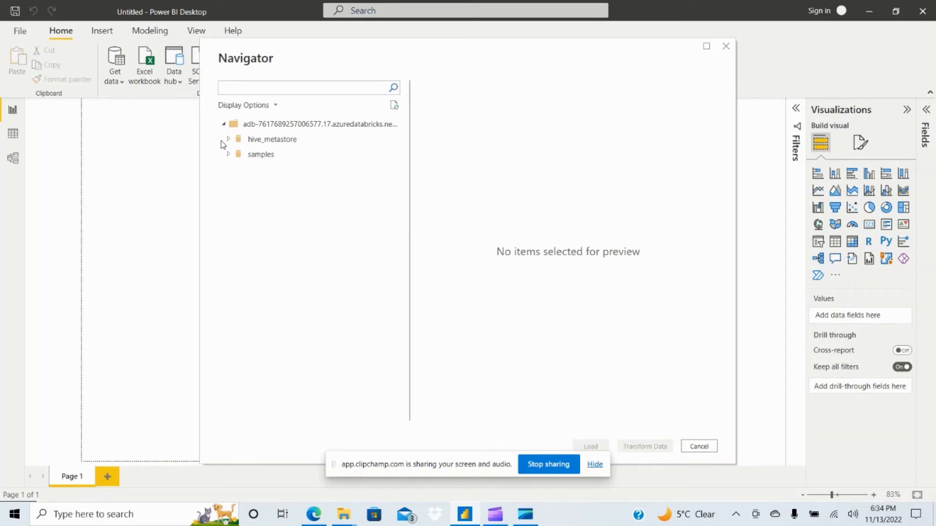
{"action": "left_click", "coordinate": [228, 138]}
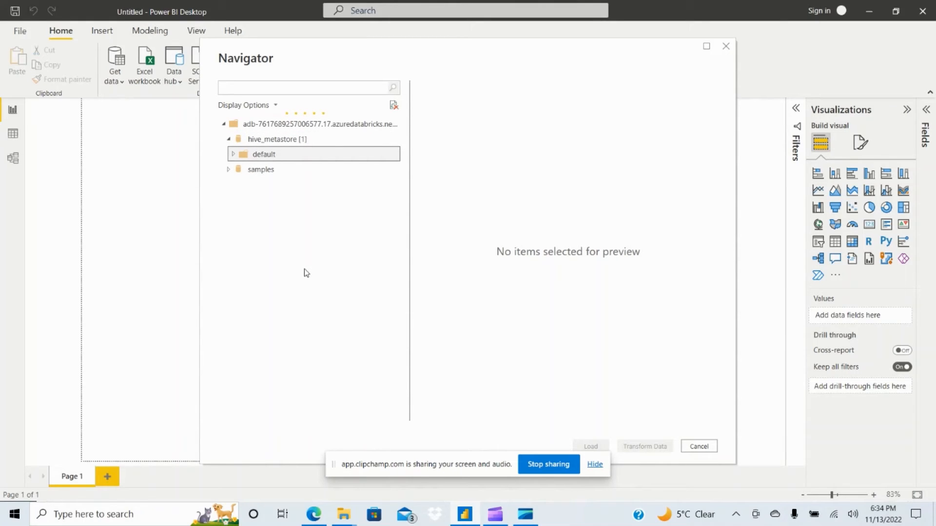
{"action": "left_click", "coordinate": [233, 154]}
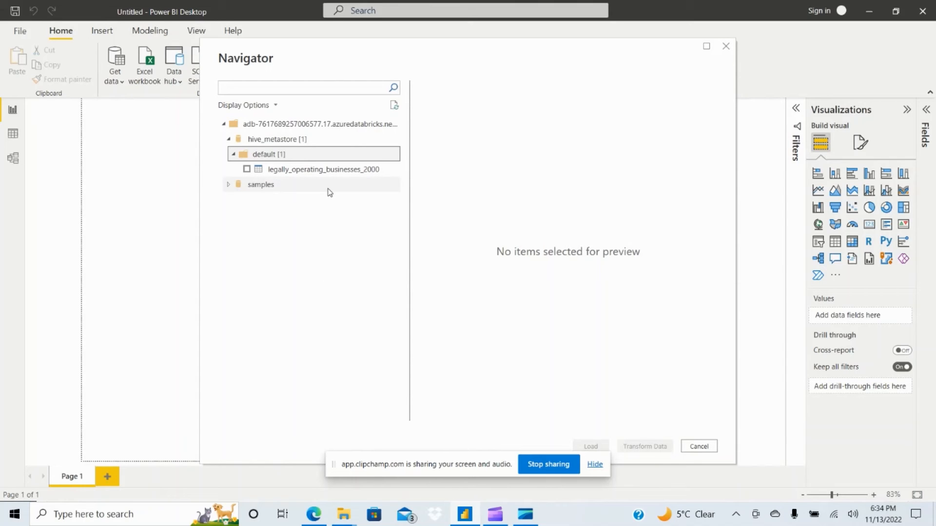
{"action": "left_click", "coordinate": [247, 169]}
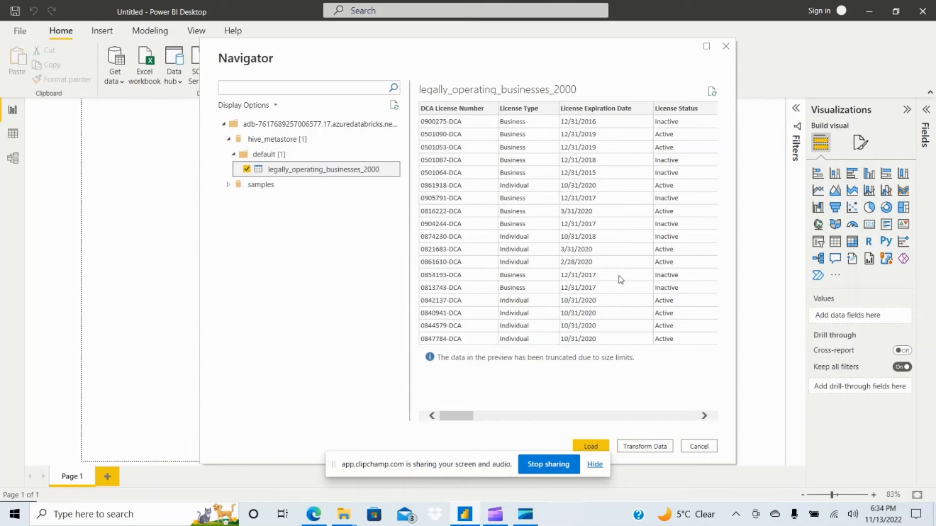
{"action": "mouse_move", "coordinate": [686, 155]}
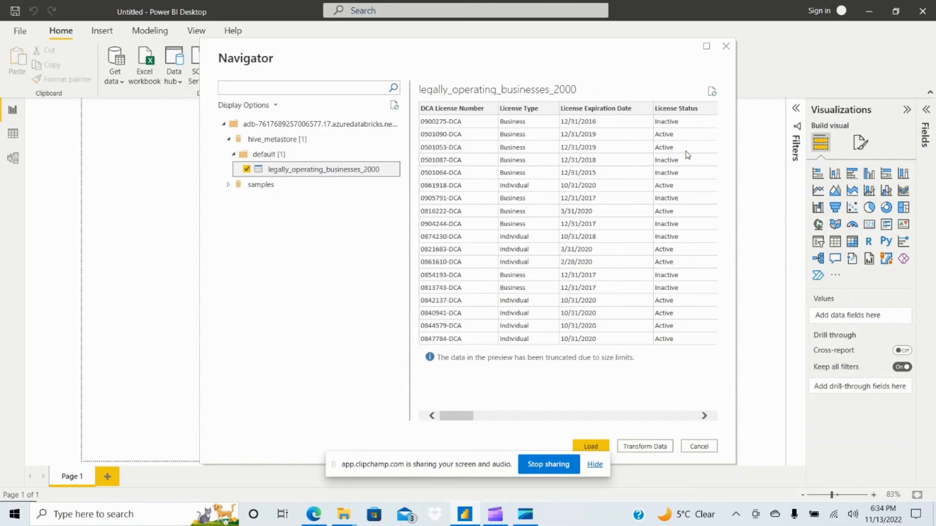
{"action": "mouse_move", "coordinate": [649, 500]}
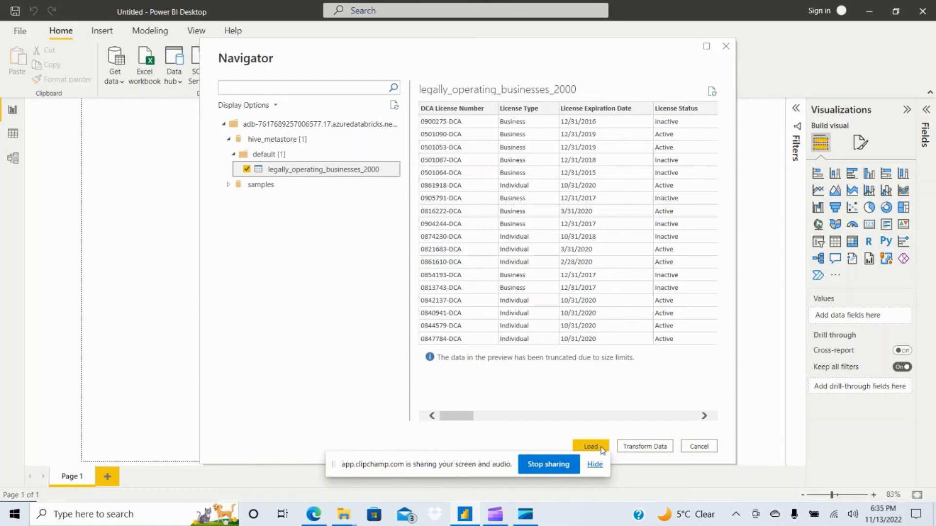
{"action": "left_click", "coordinate": [595, 464]}
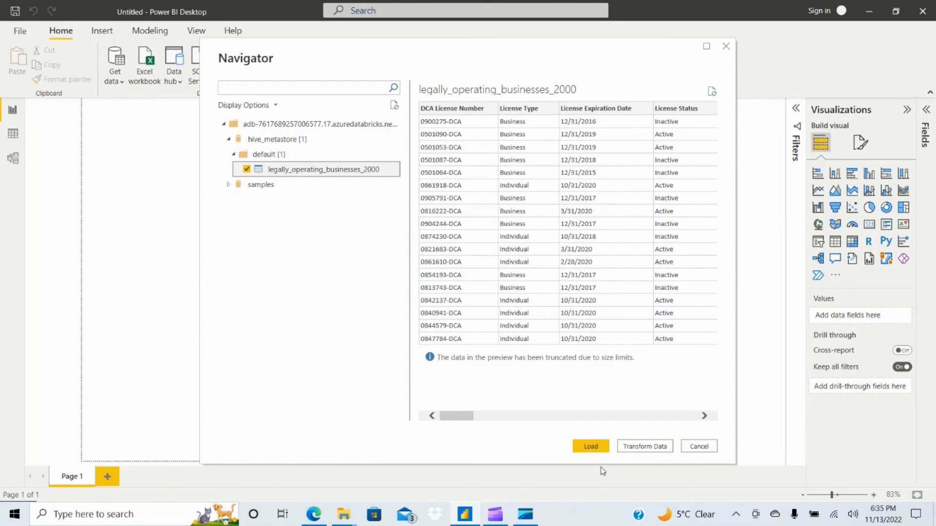
{"action": "left_click", "coordinate": [697, 446]}
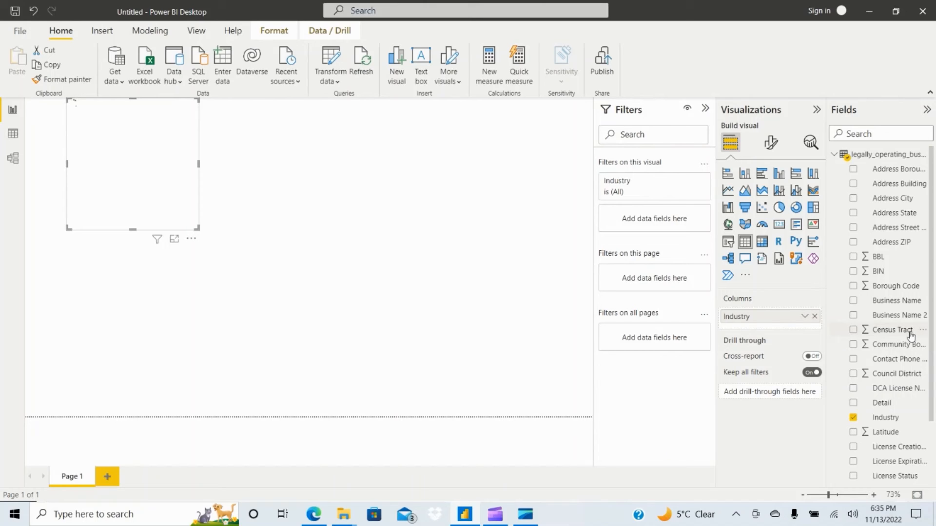
{"action": "mouse_move", "coordinate": [902, 348]}
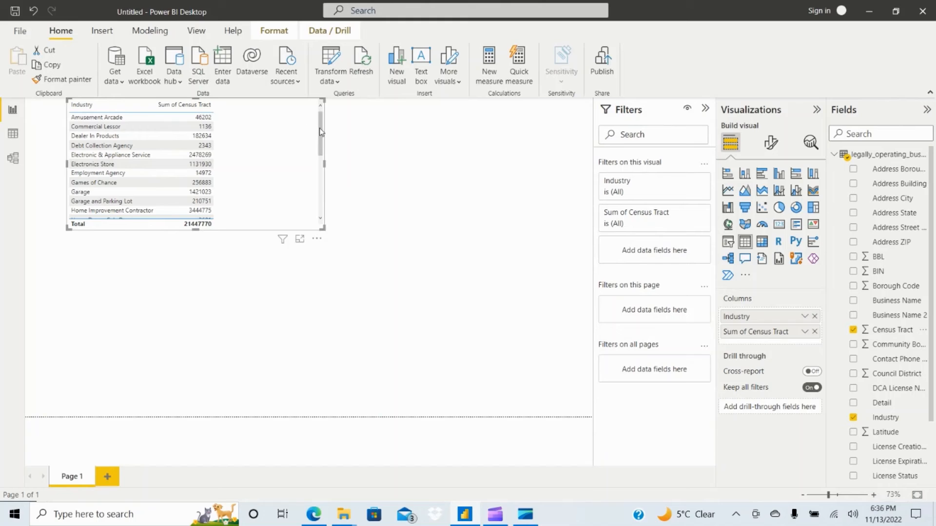
Reposition the Industry and Sum of Census Tract table visual on the page.
{"action": "scroll", "scroll_direction": "down", "scroll_amount": 3}
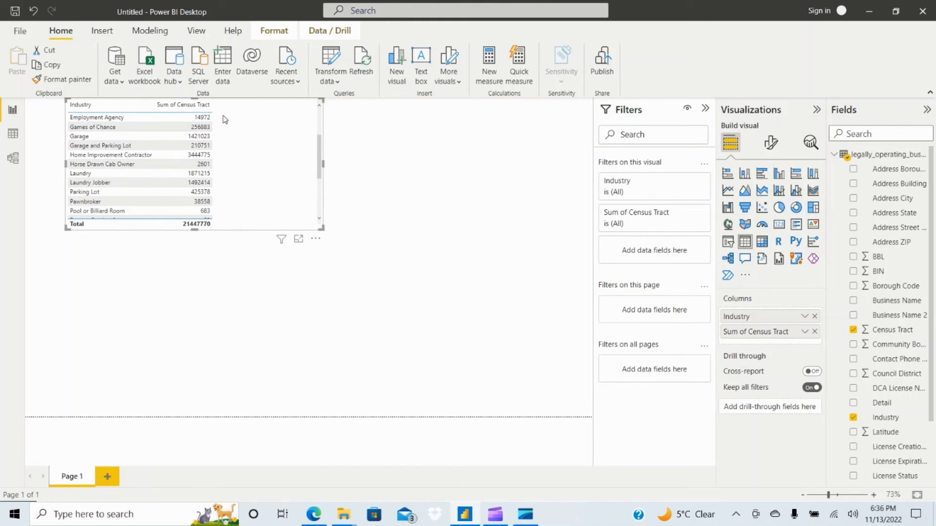
{"action": "left_click_drag", "start_coordinate": [324, 233], "coordinate": [295, 247]}
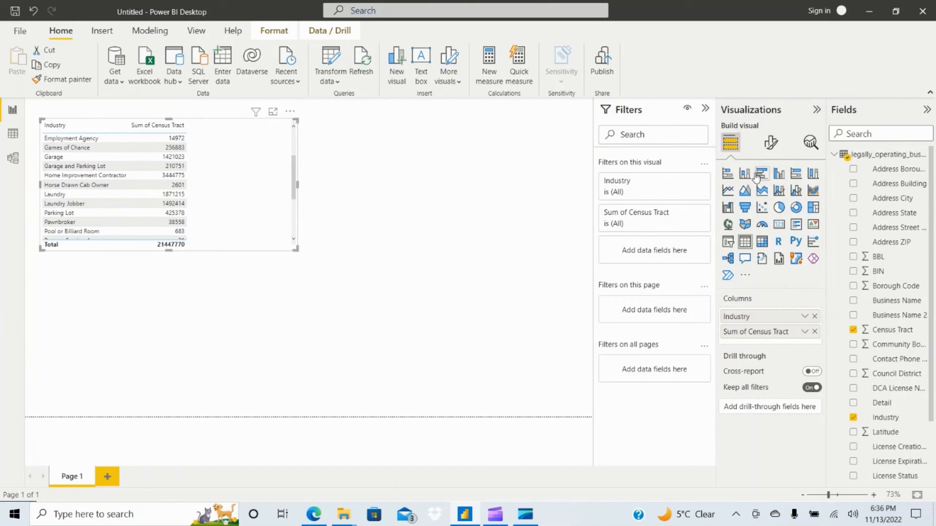
Convert the table to a stacked column chart, enlarge it across the page, and close the report.
{"action": "left_click", "coordinate": [745, 173]}
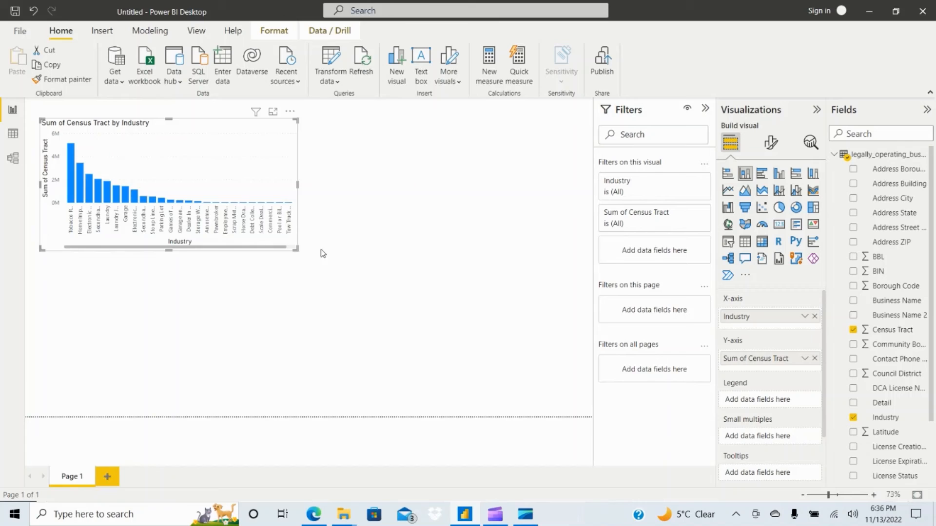
{"action": "left_click_drag", "start_coordinate": [298, 253], "coordinate": [552, 307]}
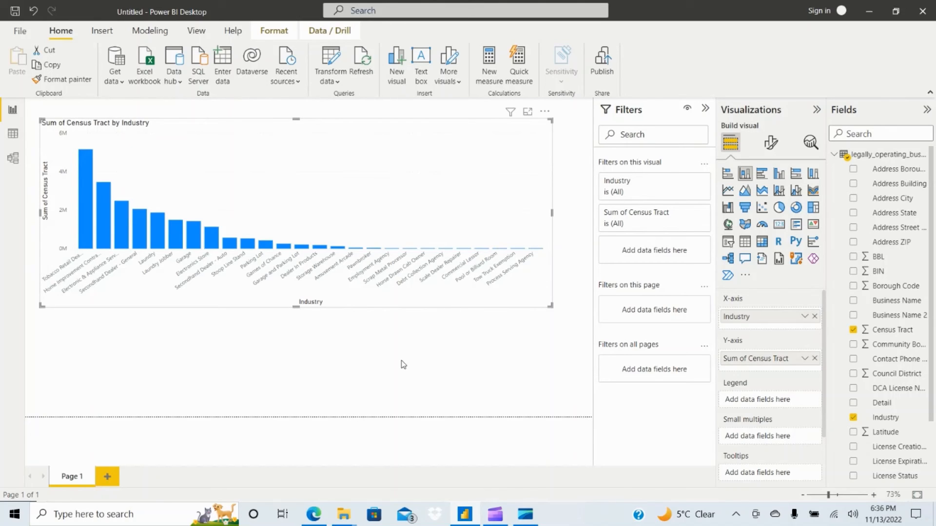
{"action": "mouse_move", "coordinate": [745, 173]}
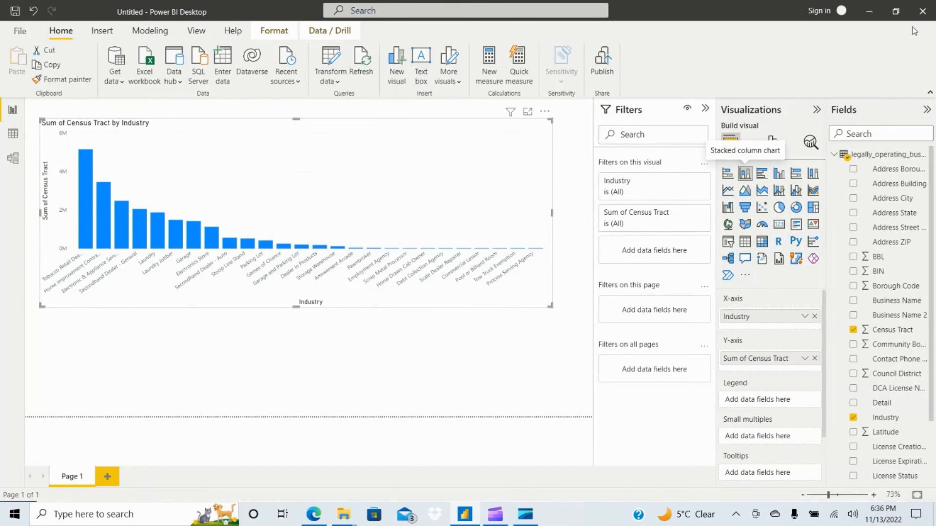
{"action": "left_click", "coordinate": [922, 10]}
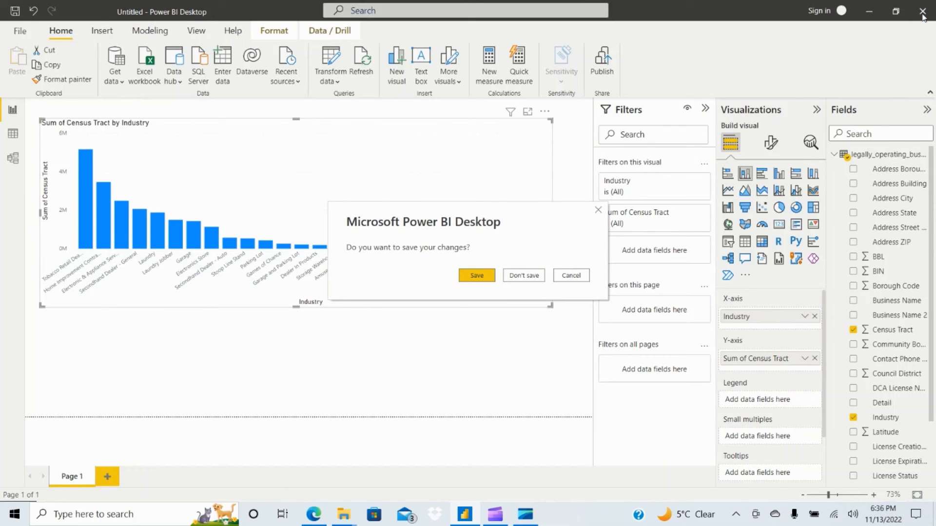
Don't save the chart report, reopen Power BI Desktop to a blank report, and open File.
{"action": "left_click", "coordinate": [524, 275]}
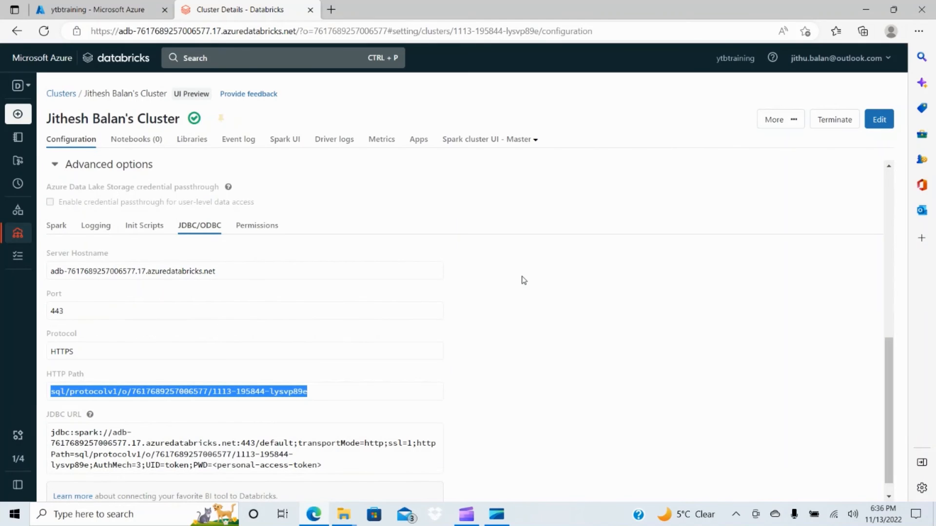
{"action": "type", "text": "o"}
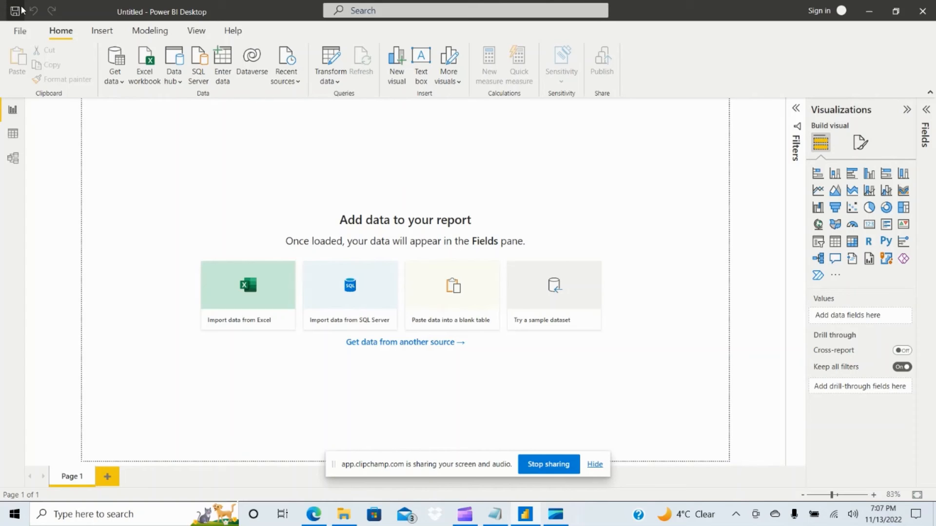
{"action": "left_click", "coordinate": [19, 30]}
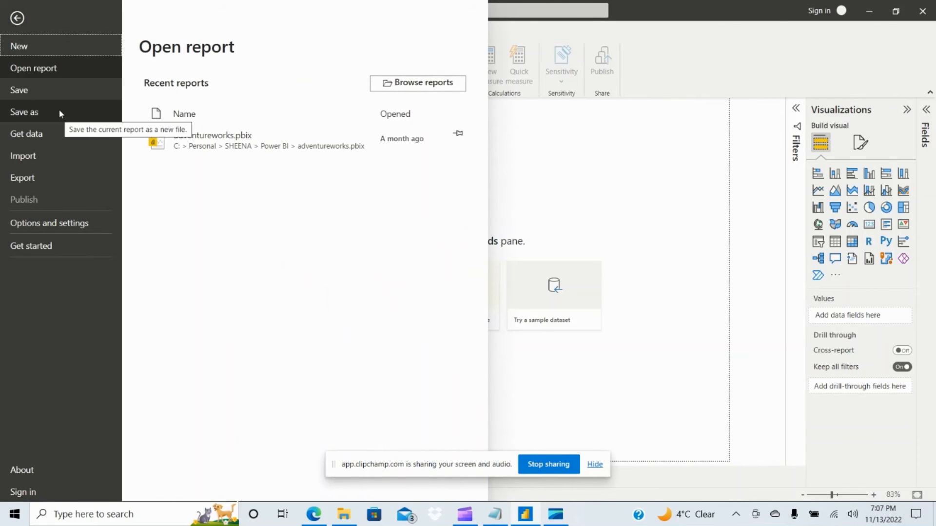
Clear the Azure Databricks permissions in Data source settings, then list common data sources.
{"action": "left_click", "coordinate": [48, 223]}
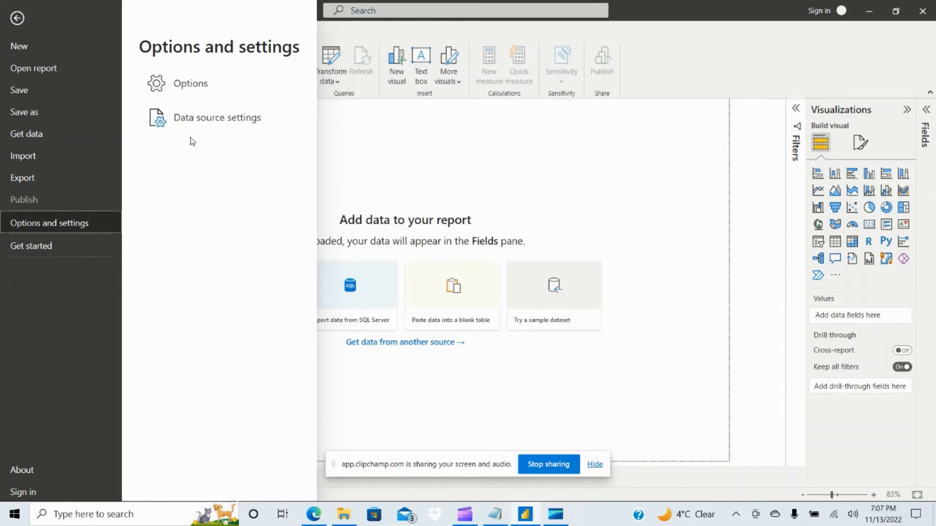
{"action": "left_click", "coordinate": [216, 117]}
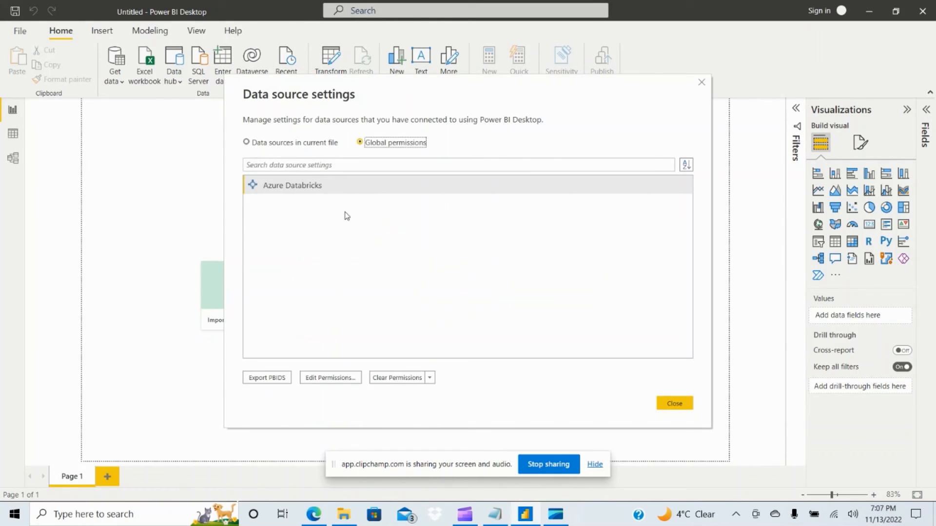
{"action": "left_click", "coordinate": [292, 185]}
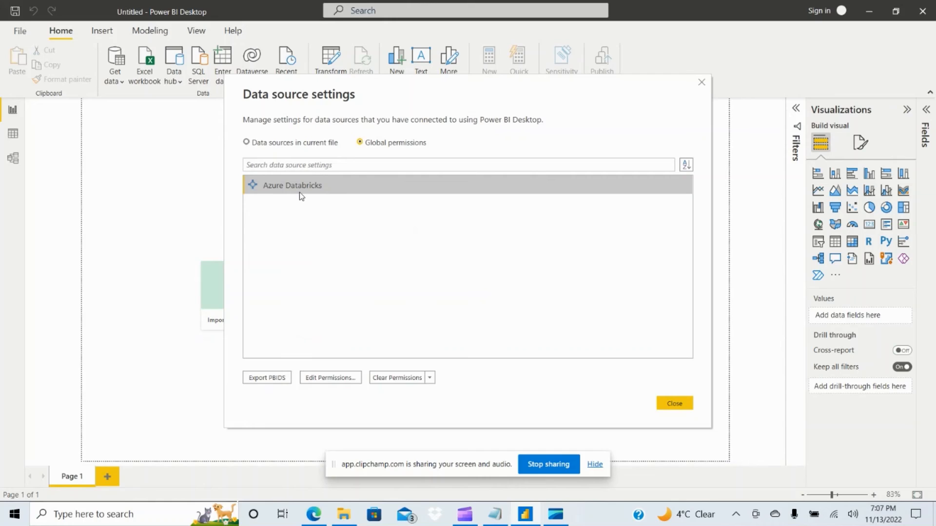
{"action": "right_click", "coordinate": [292, 186]}
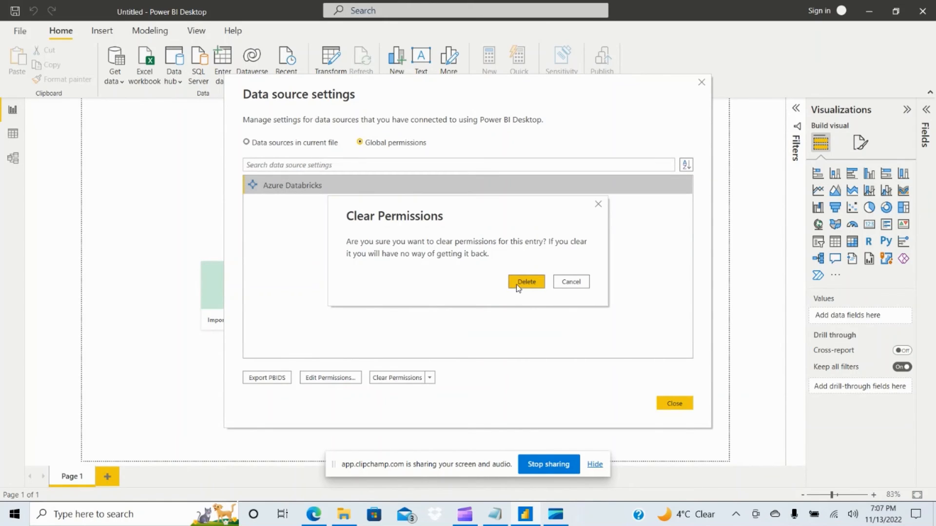
{"action": "left_click", "coordinate": [526, 281]}
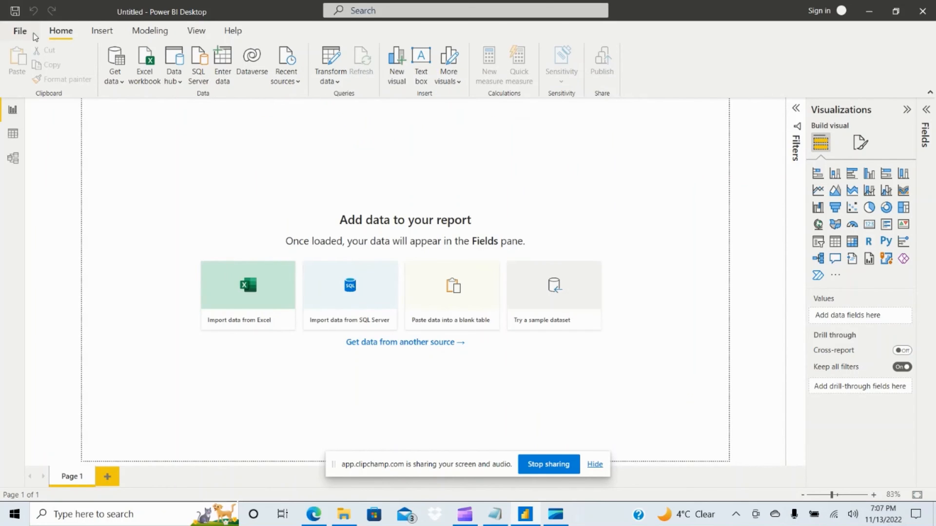
{"action": "left_click", "coordinate": [115, 66]}
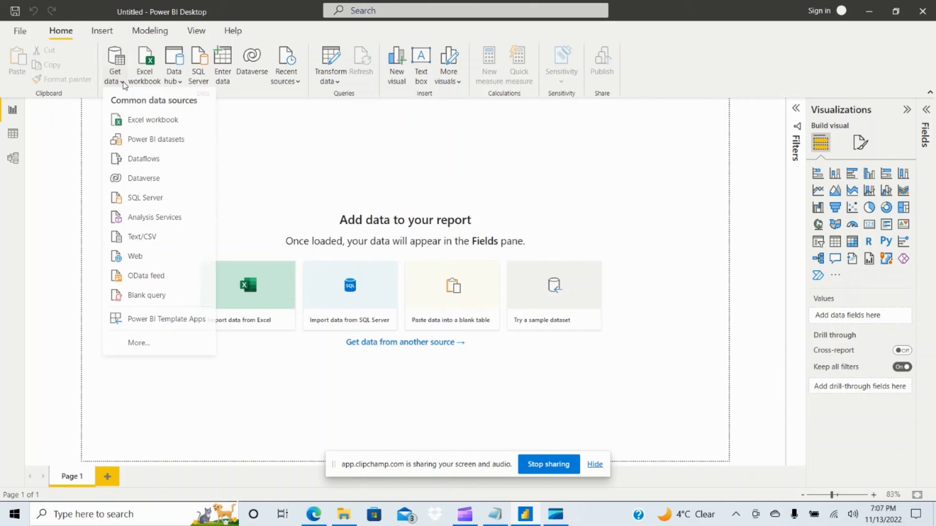
{"action": "mouse_move", "coordinate": [139, 351]}
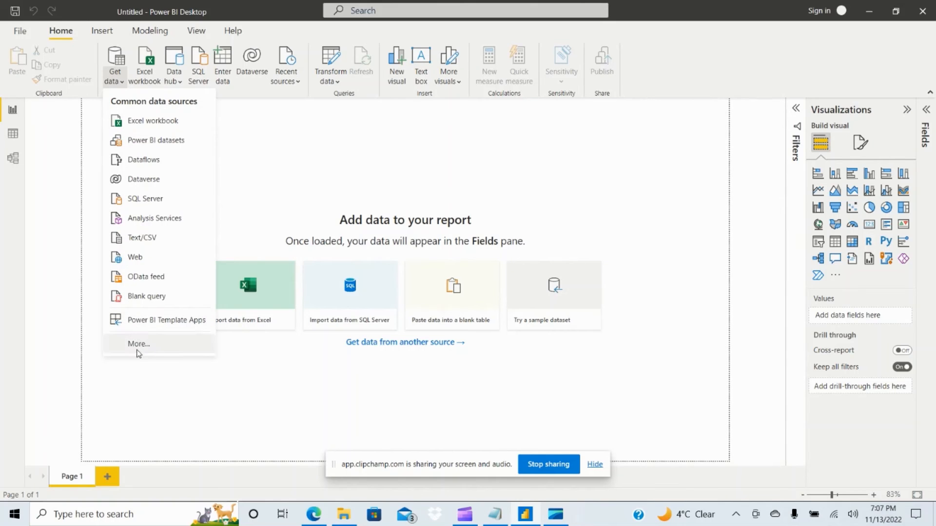
Choose the Azure Databricks connector from the full catalogue's Azure category.
{"action": "left_click", "coordinate": [115, 66]}
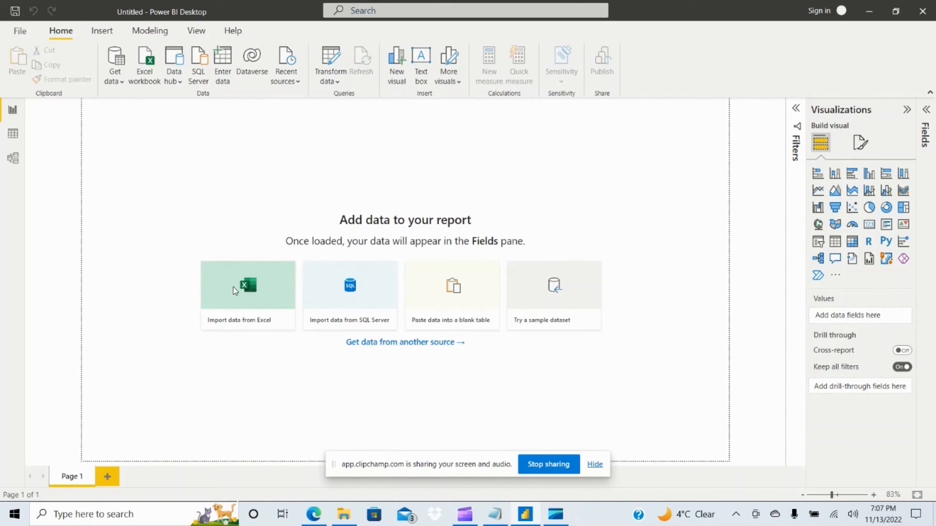
{"action": "mouse_move", "coordinate": [215, 225]}
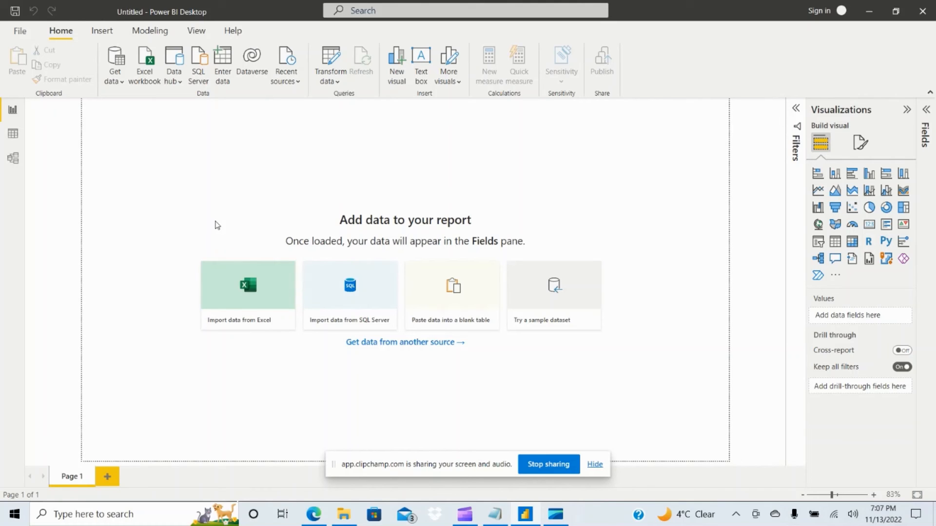
{"action": "left_click", "coordinate": [404, 342]}
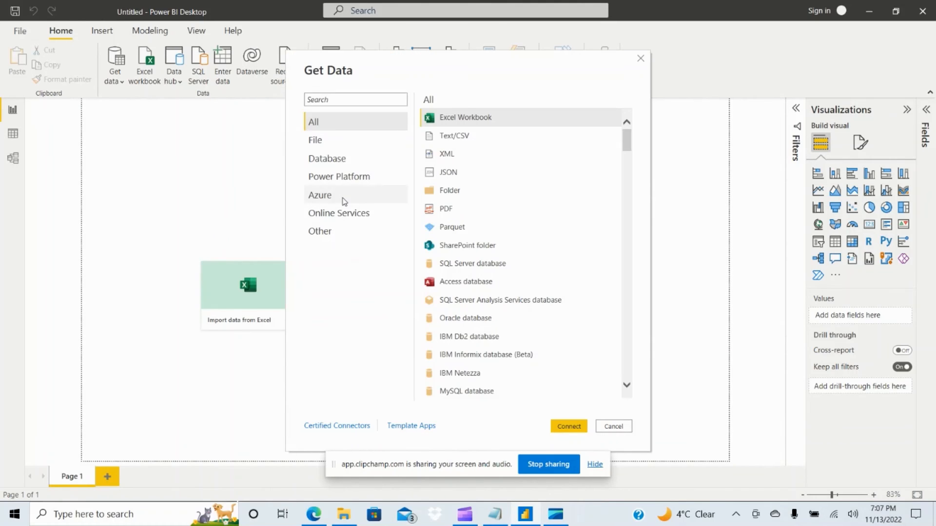
{"action": "left_click", "coordinate": [320, 195]}
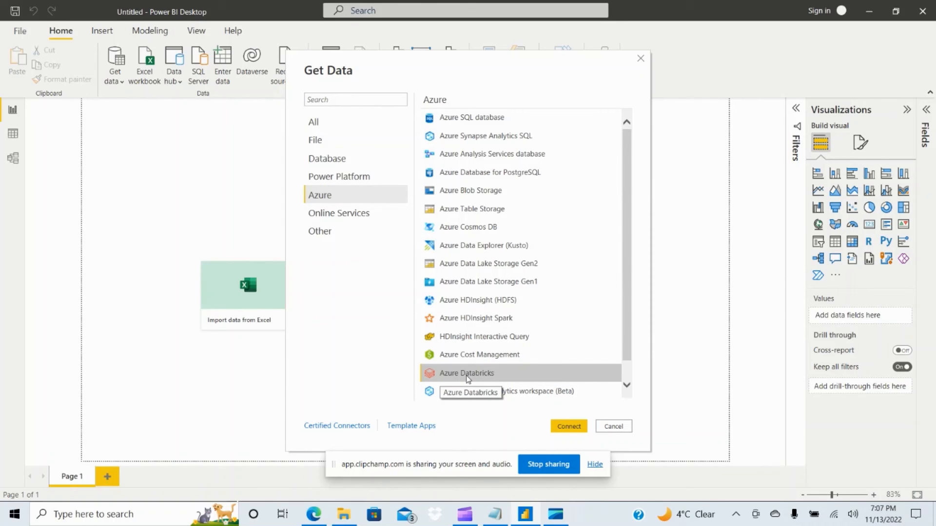
{"action": "left_click", "coordinate": [613, 426]}
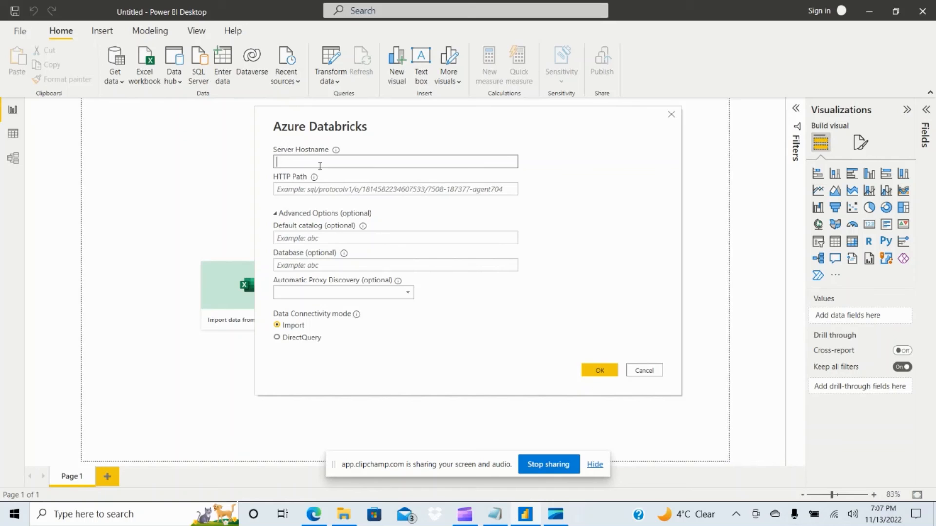
{"action": "mouse_move", "coordinate": [356, 479]}
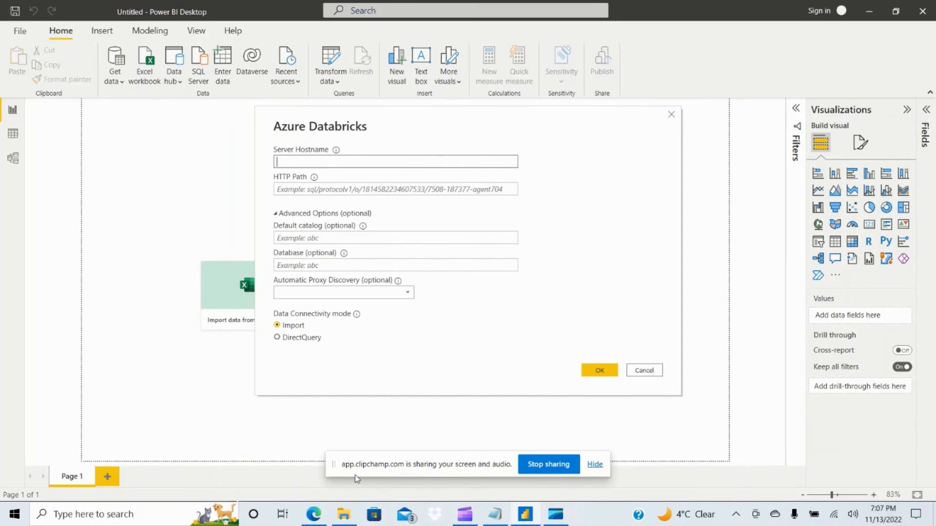
Enter server hostname adb-7617689257006577.17.azuredatabricks.net and the cluster HTTP path, and submit.
{"action": "key", "text": "alt+tab"}
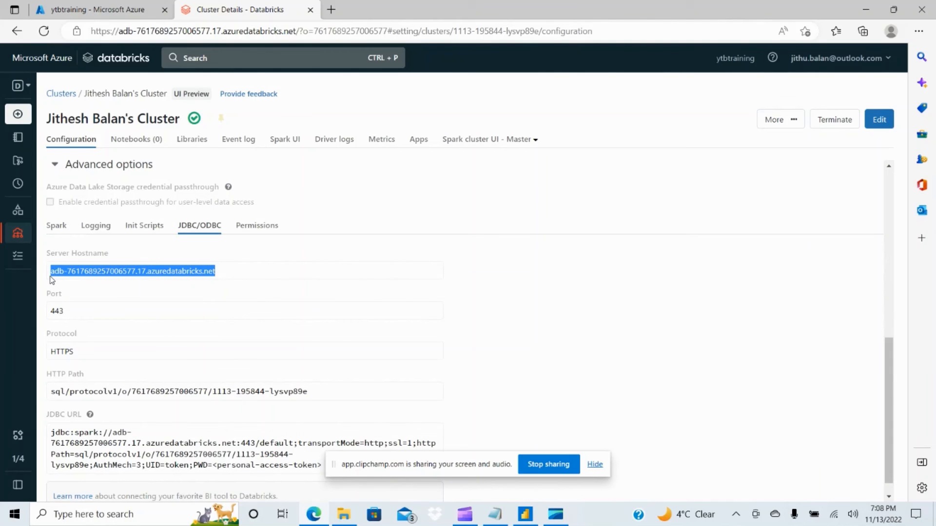
{"action": "key", "text": "alt+tab"}
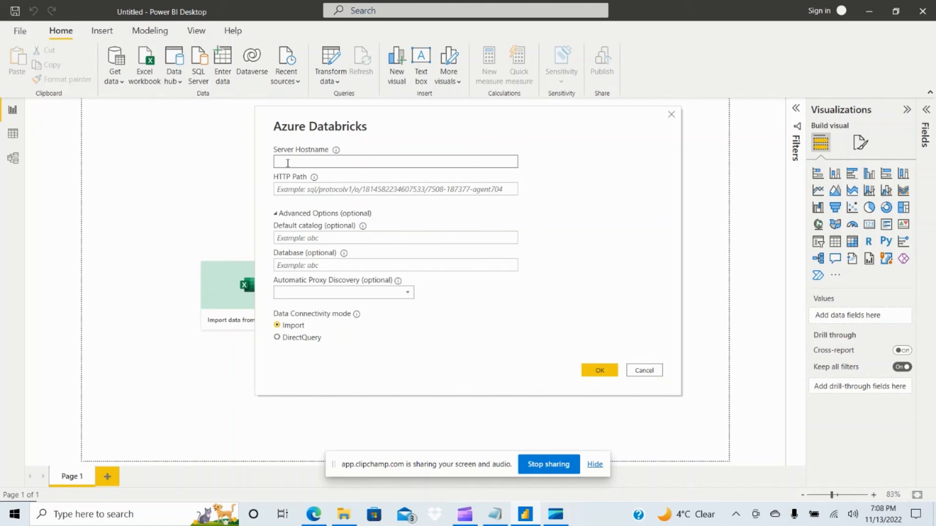
{"action": "type", "text": "adb-7617689257006577.17.azuredatabricks.net"}
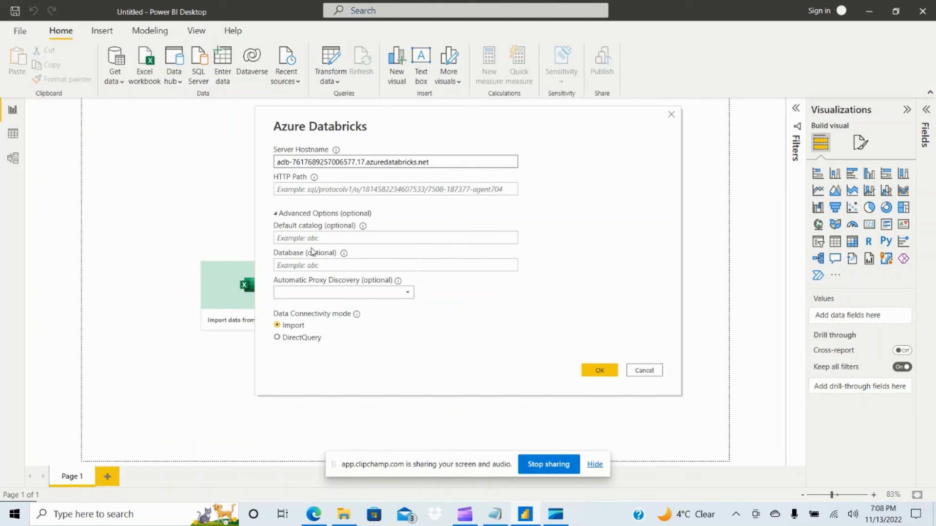
{"action": "left_click", "coordinate": [394, 190]}
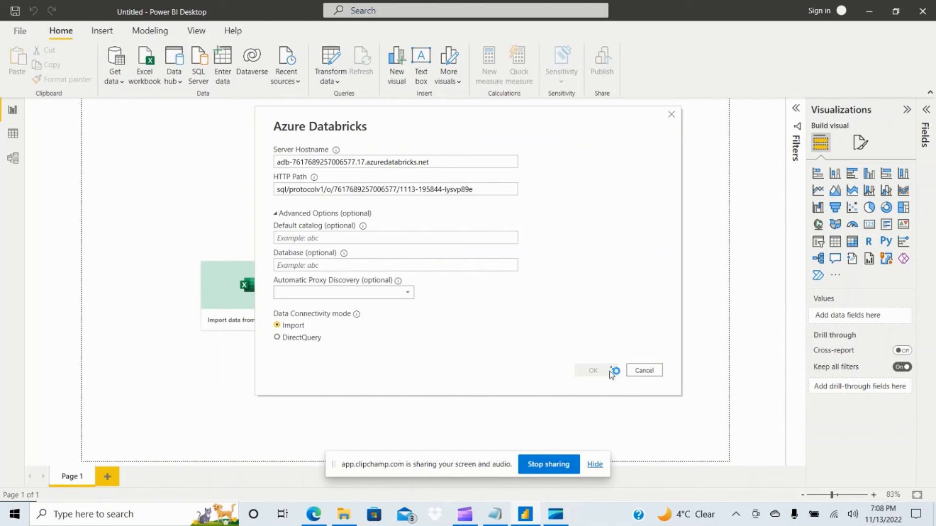
{"action": "left_click", "coordinate": [593, 370]}
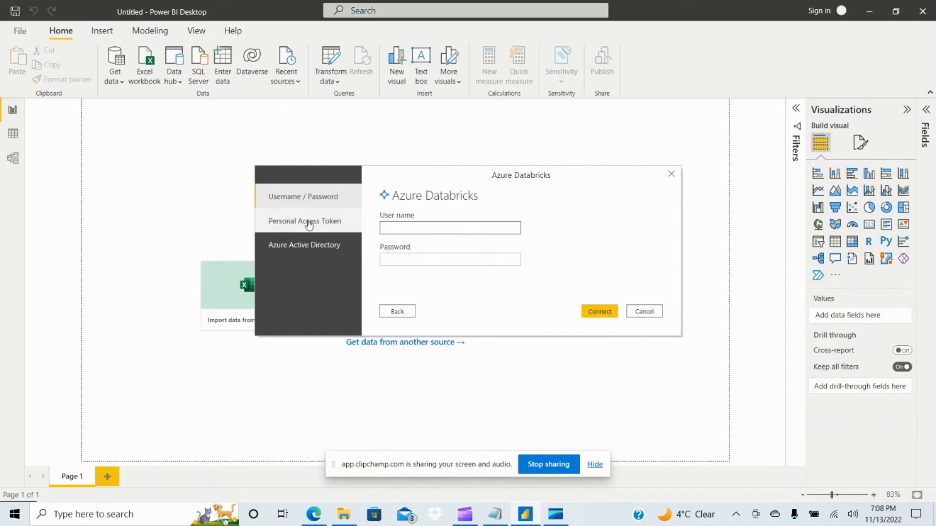
Choose Azure Active Directory over personal access token, sign in, and connect to reach the Navigator.
{"action": "left_click", "coordinate": [304, 221]}
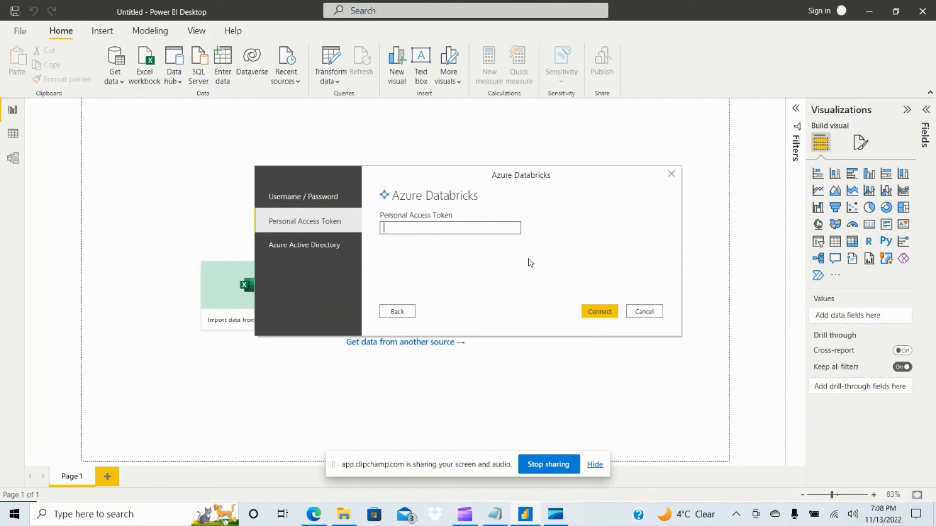
{"action": "left_click", "coordinate": [303, 245]}
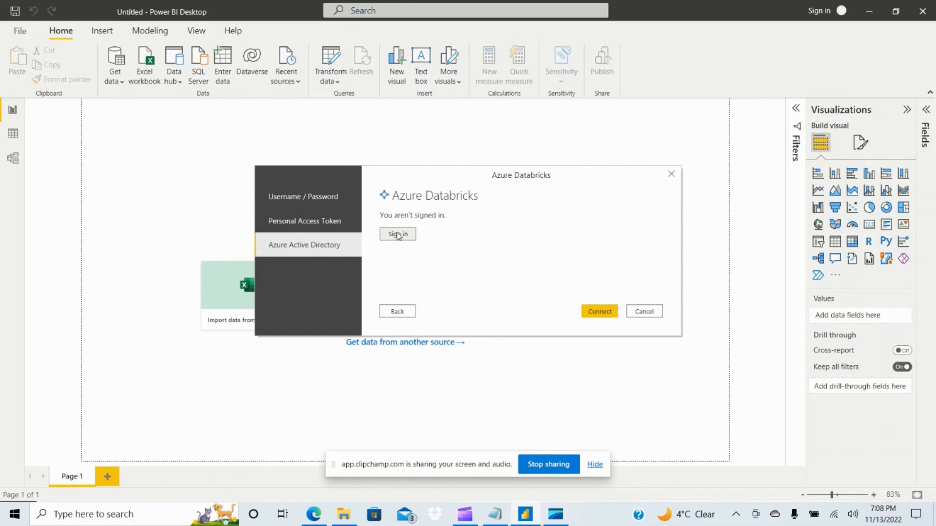
{"action": "left_click", "coordinate": [398, 234]}
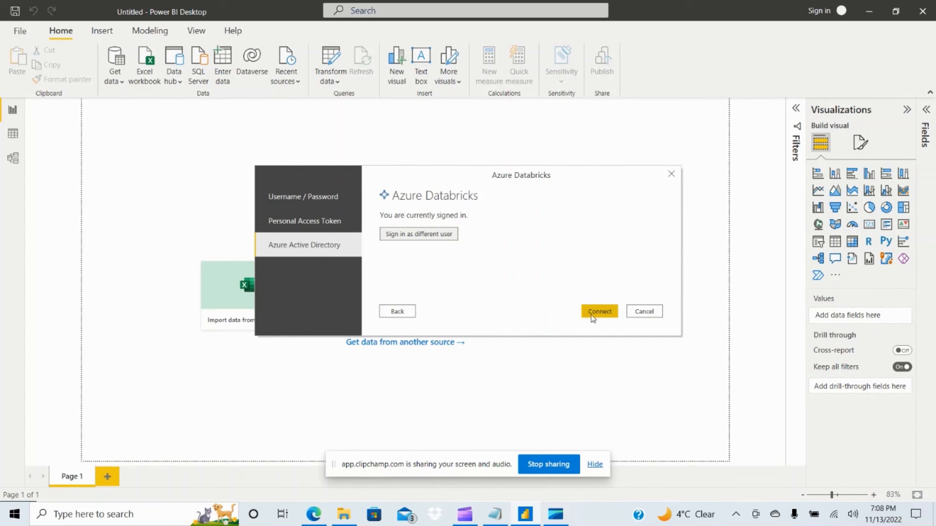
{"action": "left_click", "coordinate": [598, 311]}
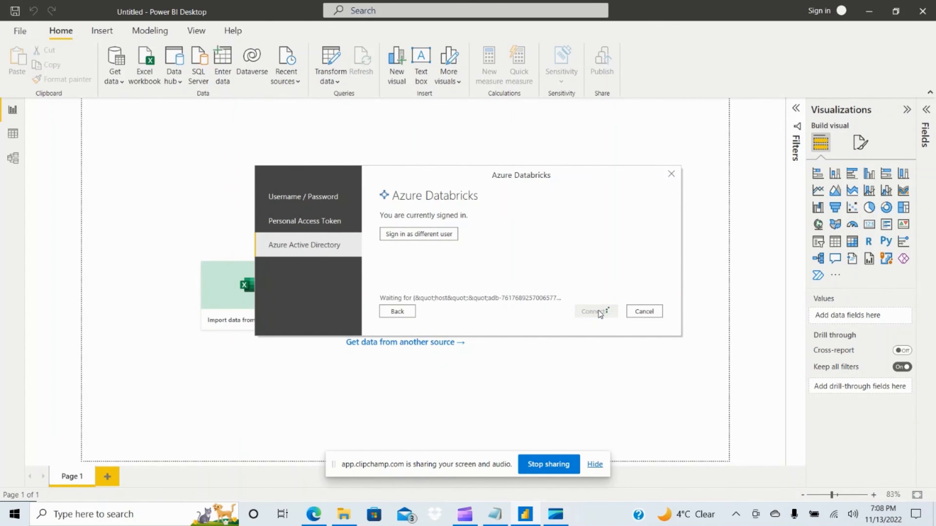
{"action": "left_click", "coordinate": [644, 311]}
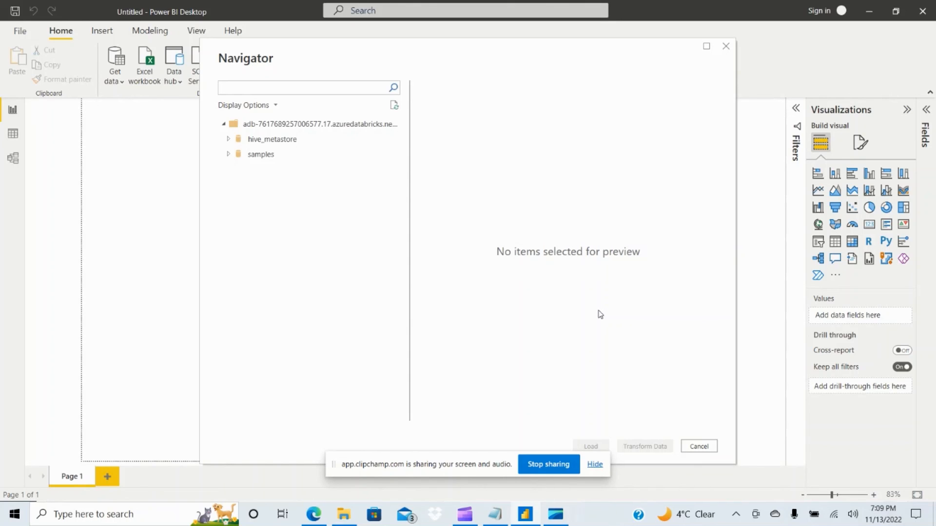
{"action": "left_click", "coordinate": [299, 87]}
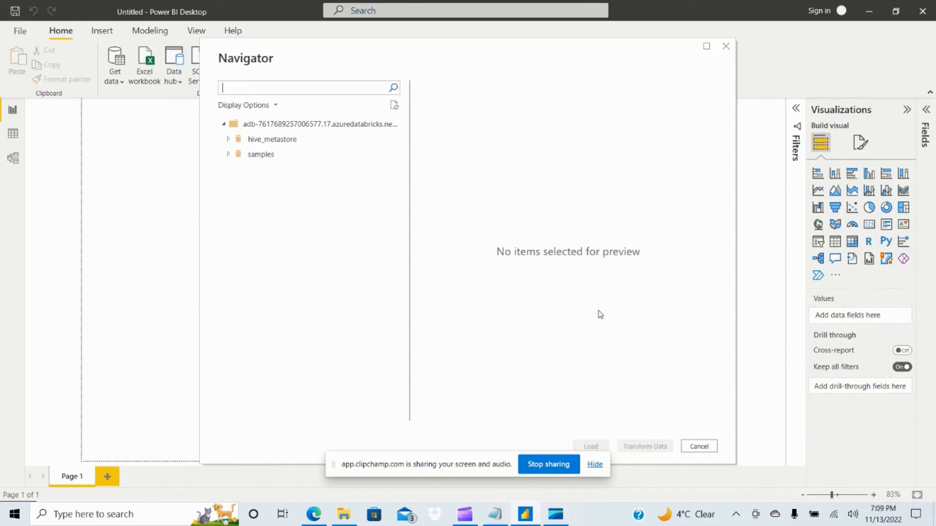